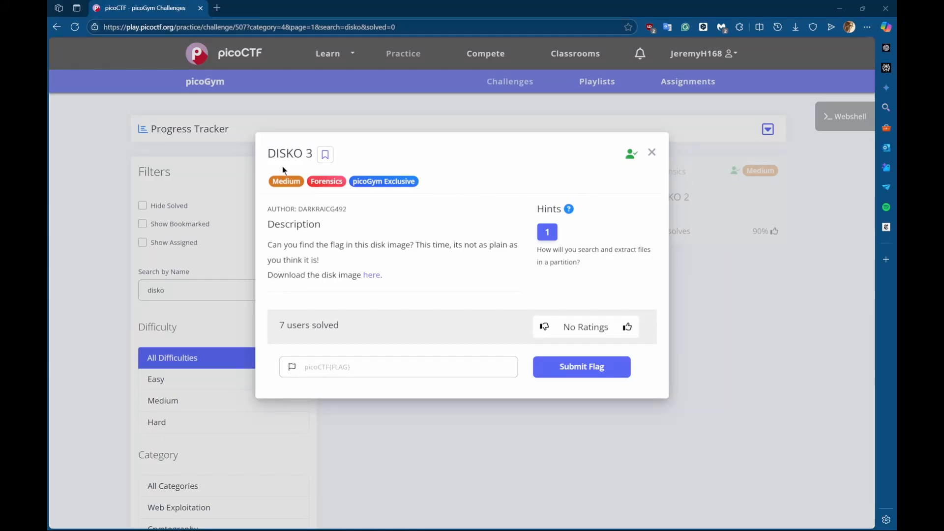
mouse_move(254, 117)
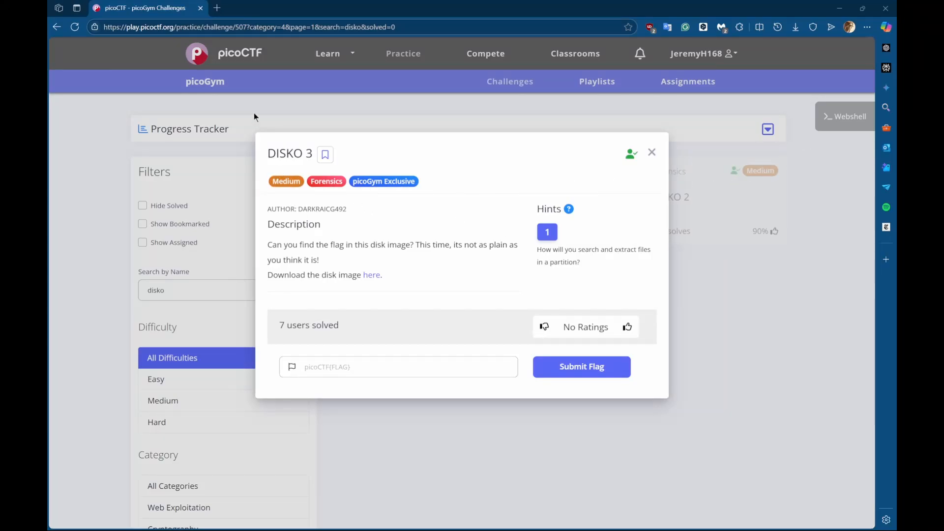
mouse_move(259, 253)
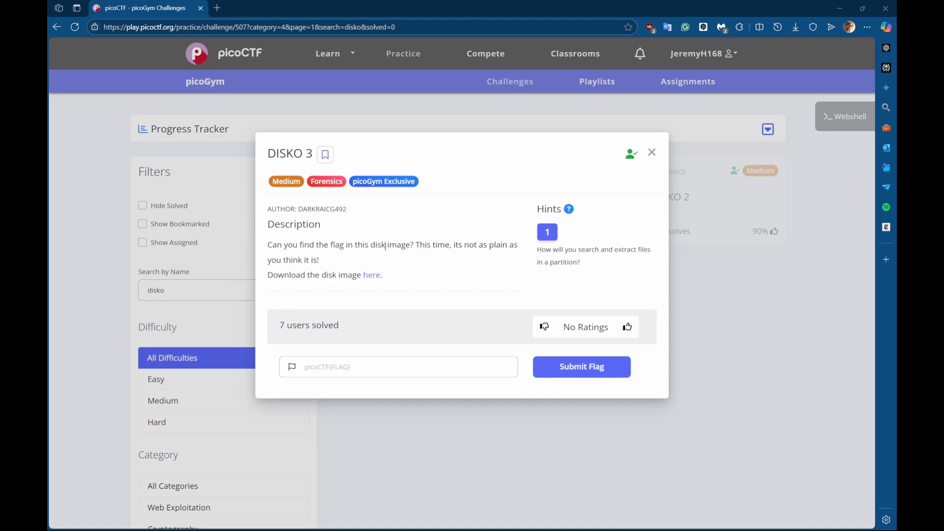
mouse_move(441, 258)
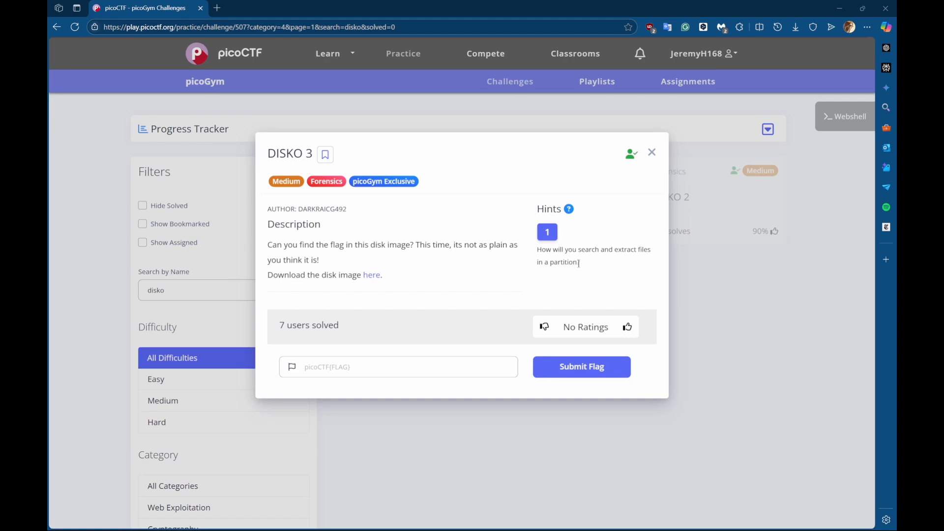
mouse_move(587, 278)
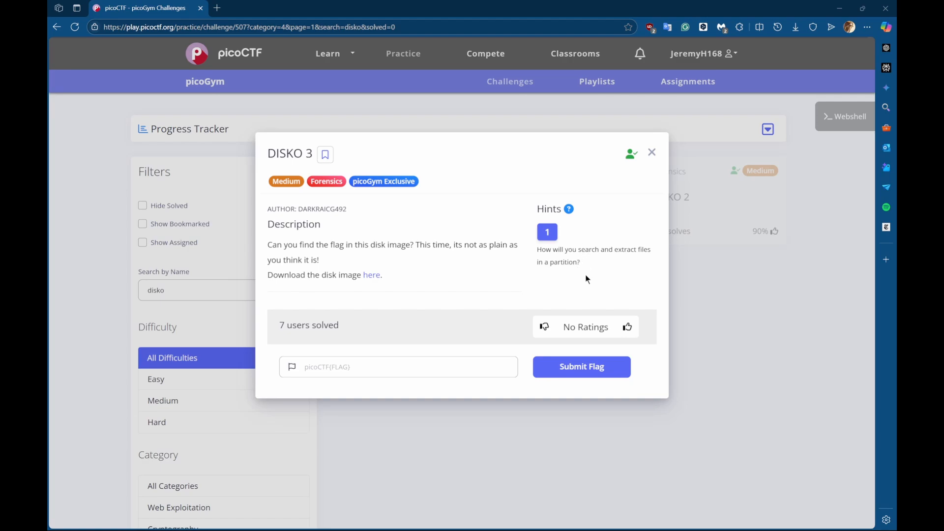
mouse_move(578, 261)
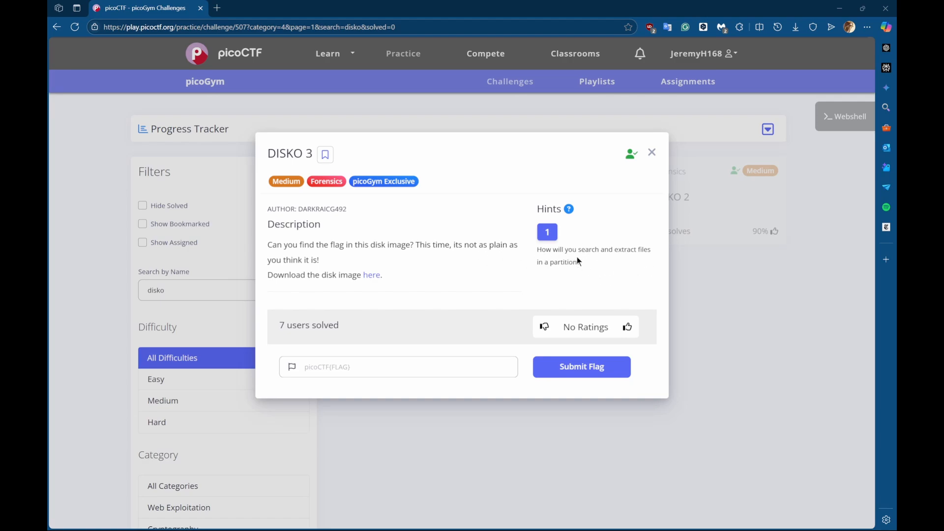
mouse_move(553, 255)
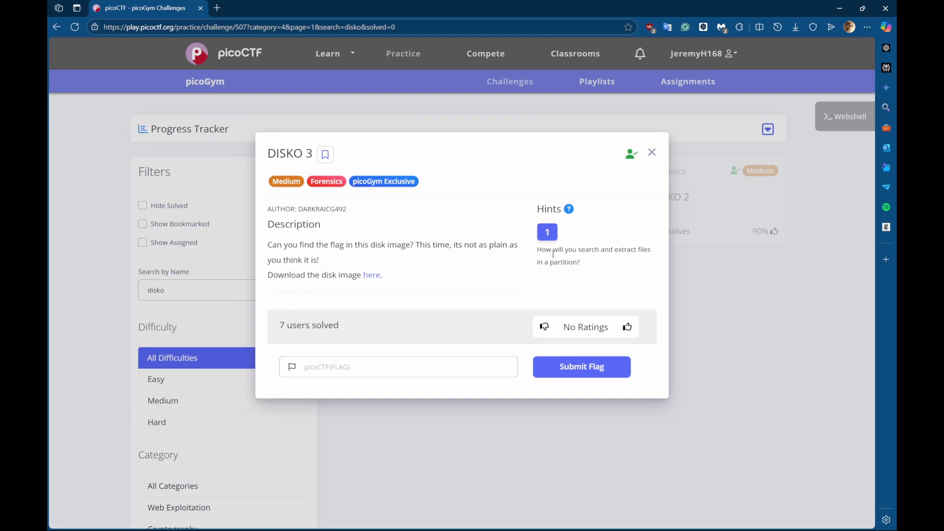
Select the DISKO 3 hint about extracting files, then switch to the Kali terminal in the Disko3 folder.
double_click(619, 249)
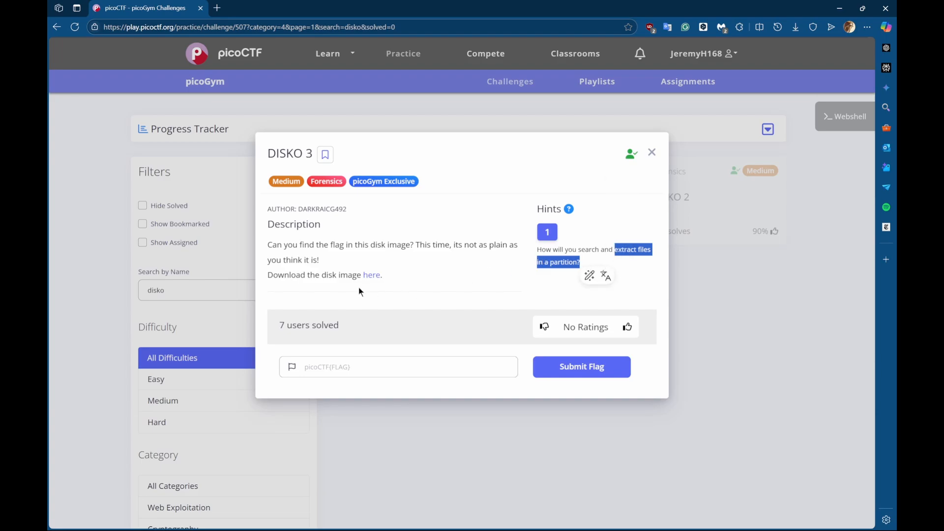
right_click(372, 274)
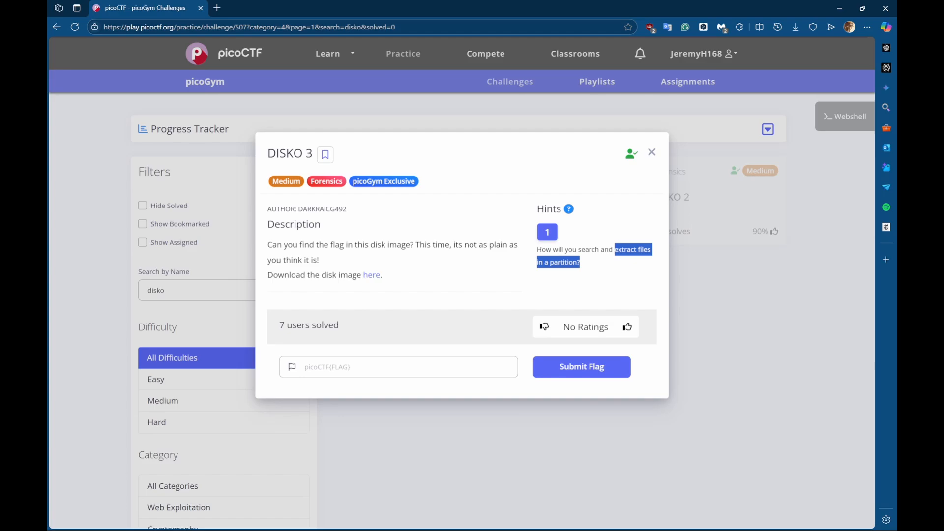
mouse_move(567, 208)
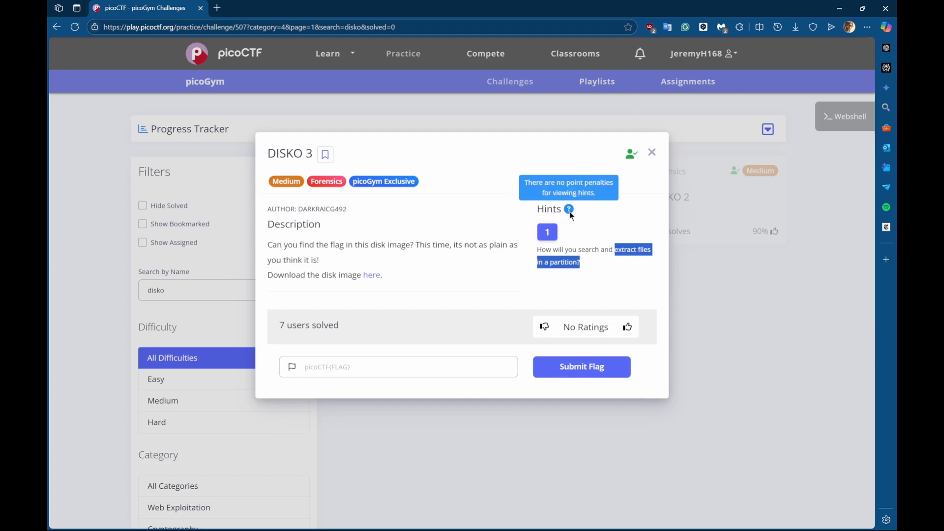
mouse_move(482, 243)
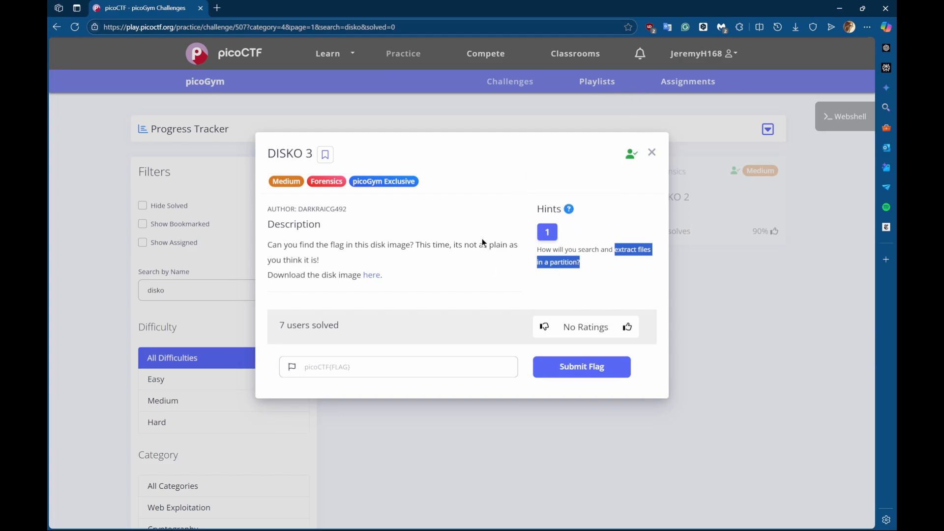
mouse_move(556, 258)
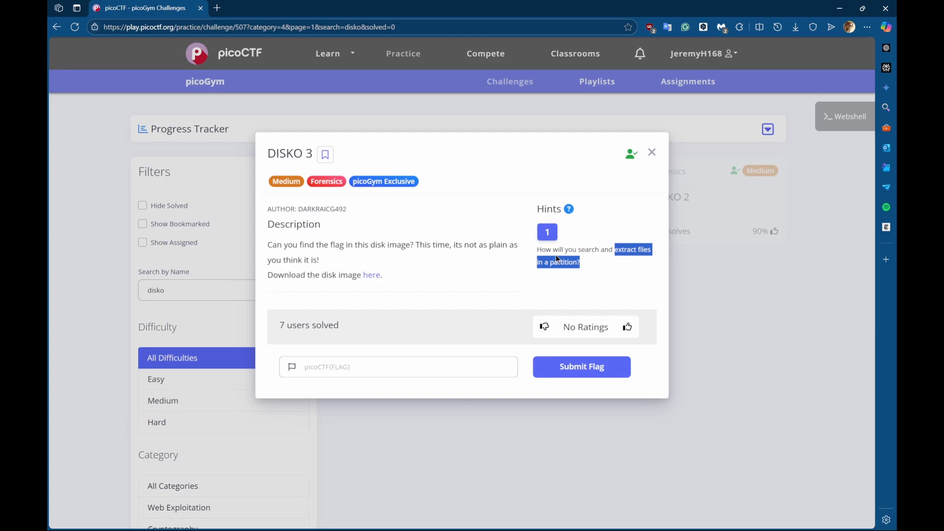
key(alt+tab)
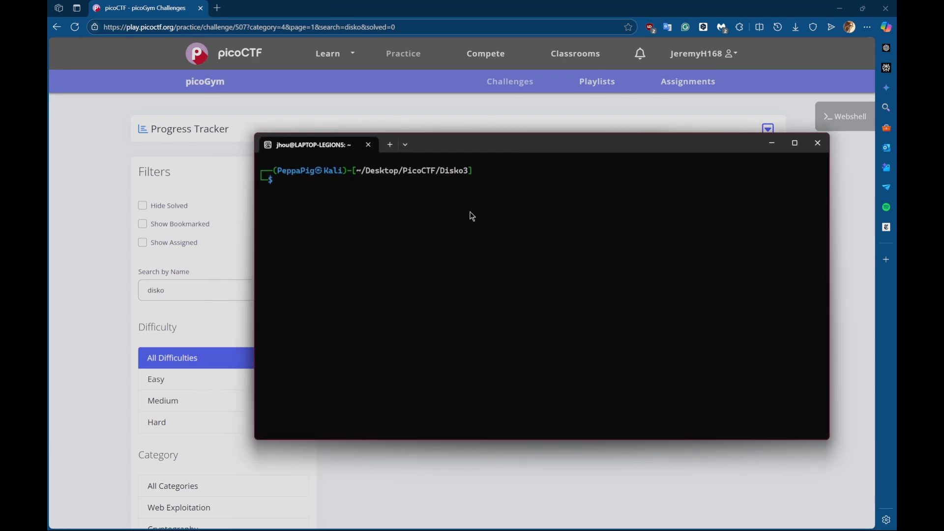
Download disko-3.dd.gz with wget from artifacts.picoctf.net and gunzip it to disko-3.dd.
text(wget https://artifacts.picoctf.net/c/542/disko-3.dd.gz)
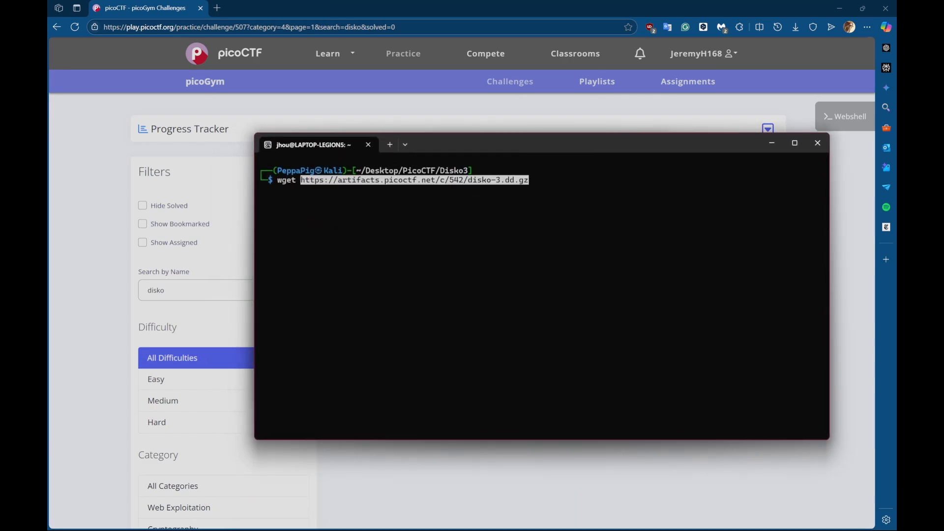
key(Return)
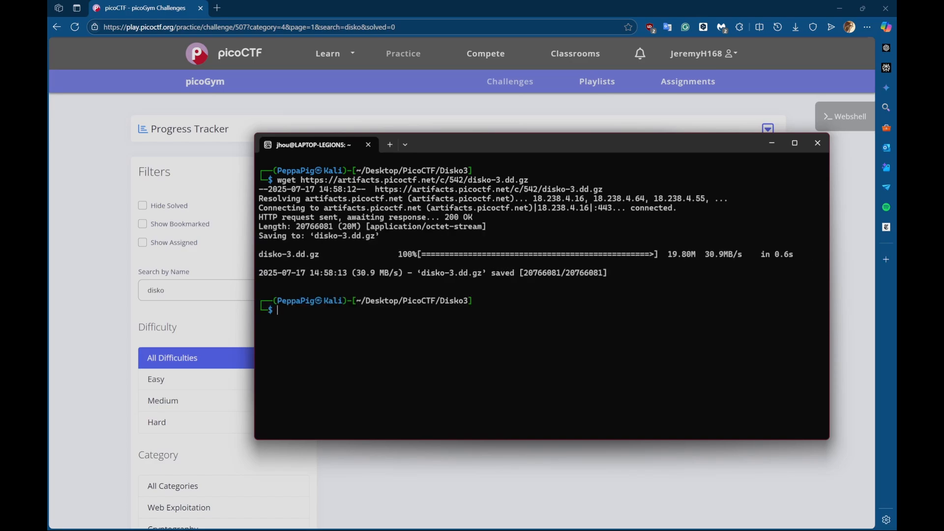
text(gunzip di)
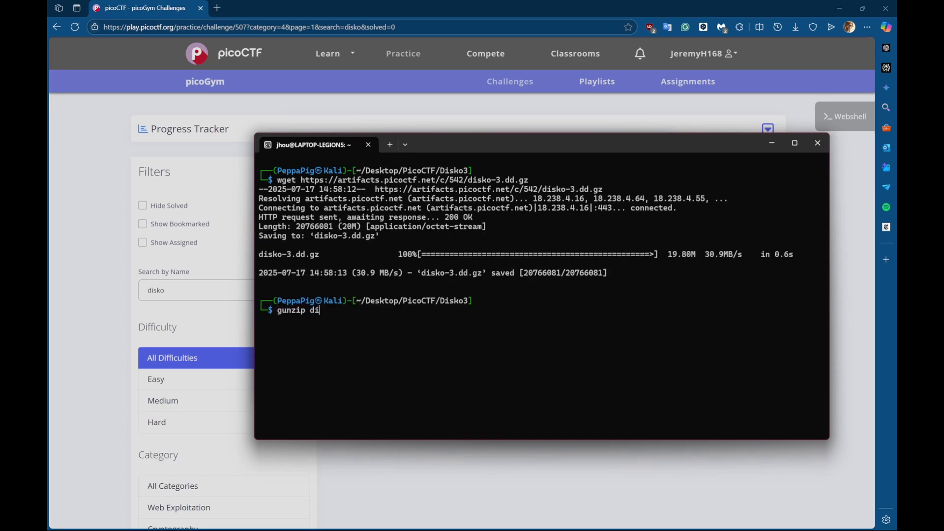
key(Return)
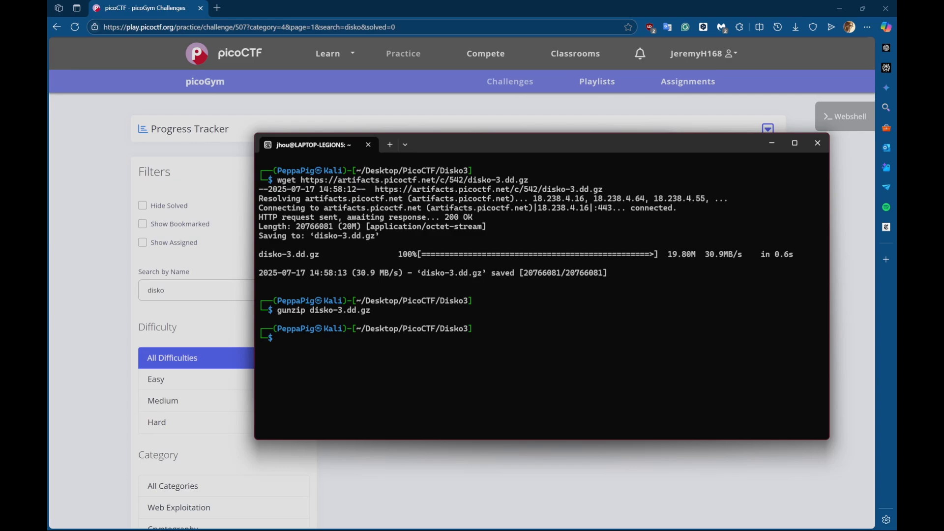
Search the image with strings disko-3.dd | grep pico, correcting the 'stings' typo; no flag found.
text(stings)
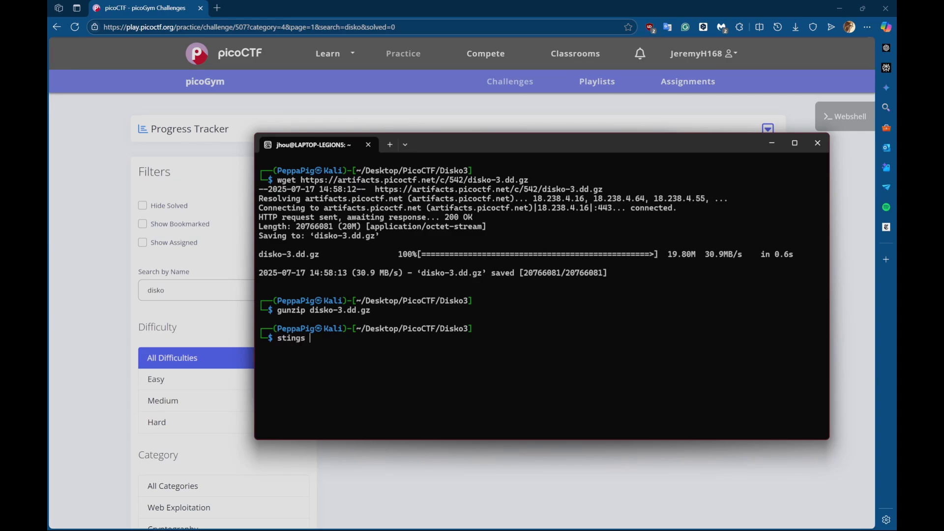
text(disko-3.dd)
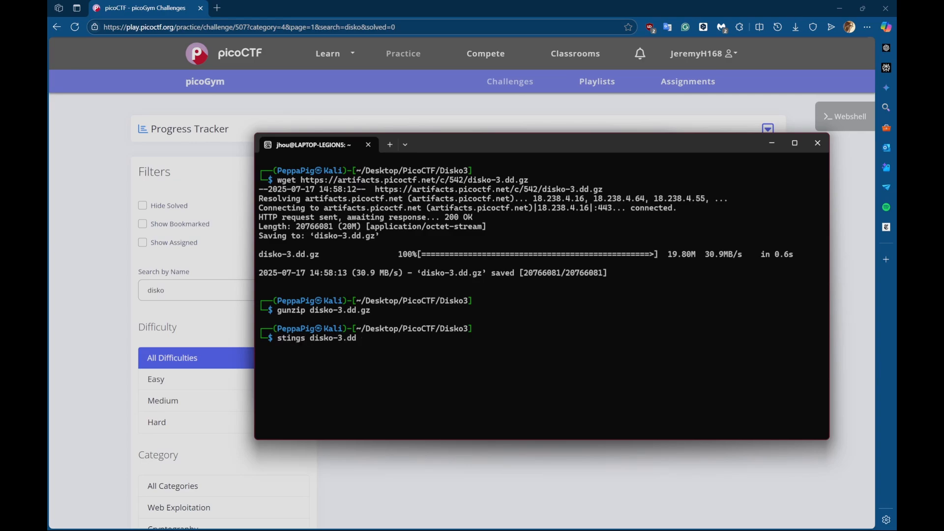
text(| grep pi)
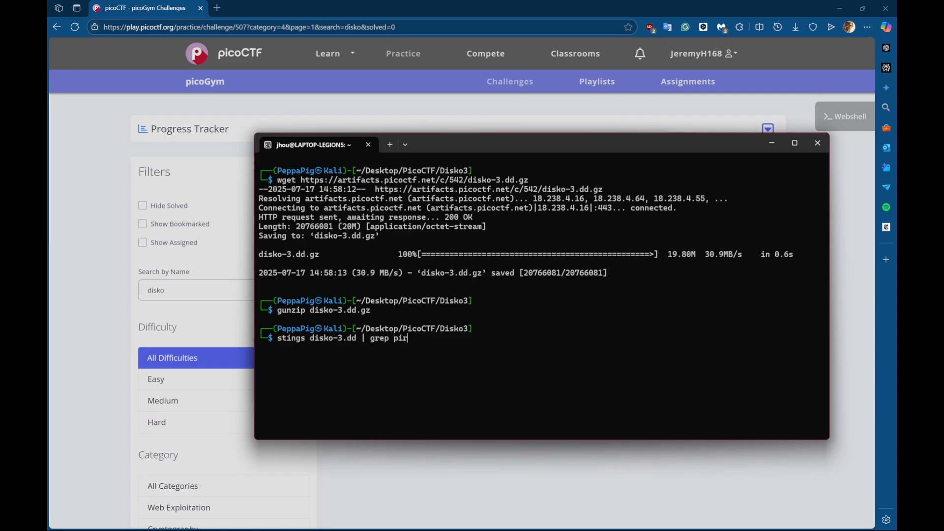
key(Return)
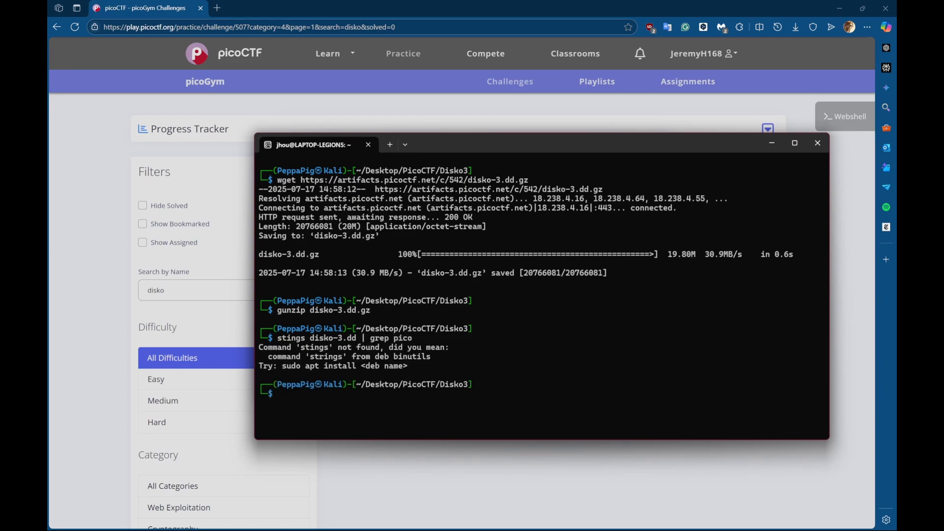
text(stings disko-3.dd | grep picos)
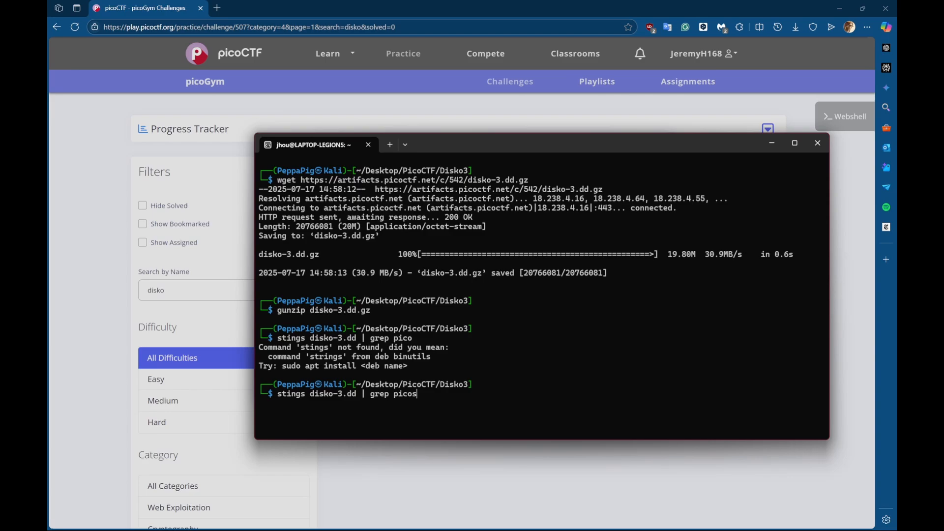
key(Backspace)
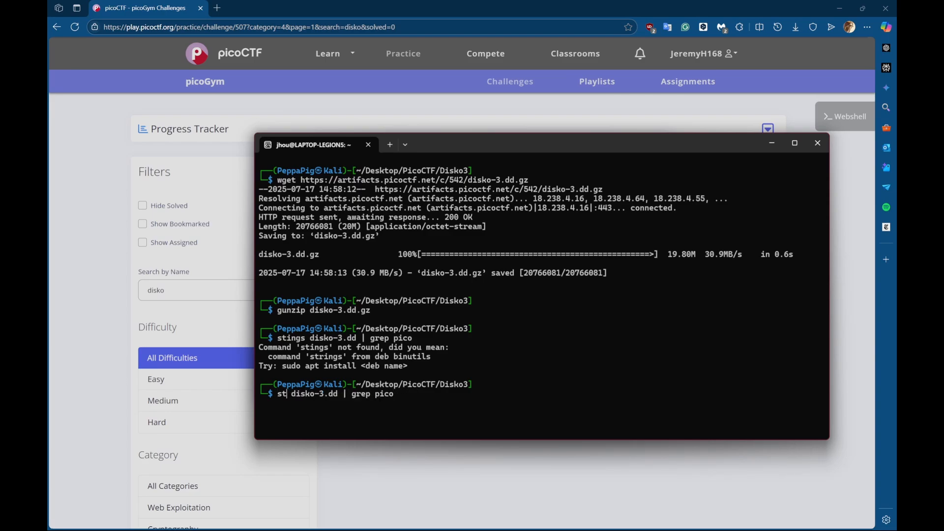
key(Return)
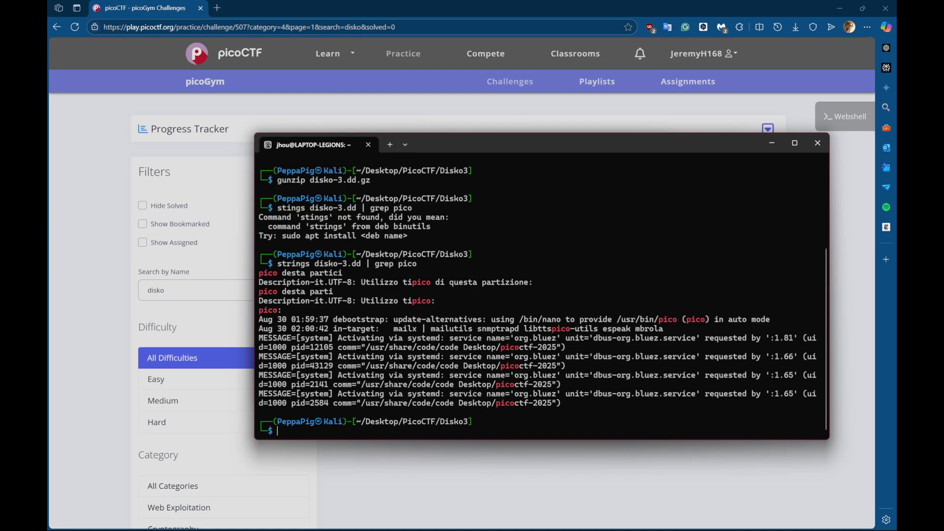
double_click(266, 273)
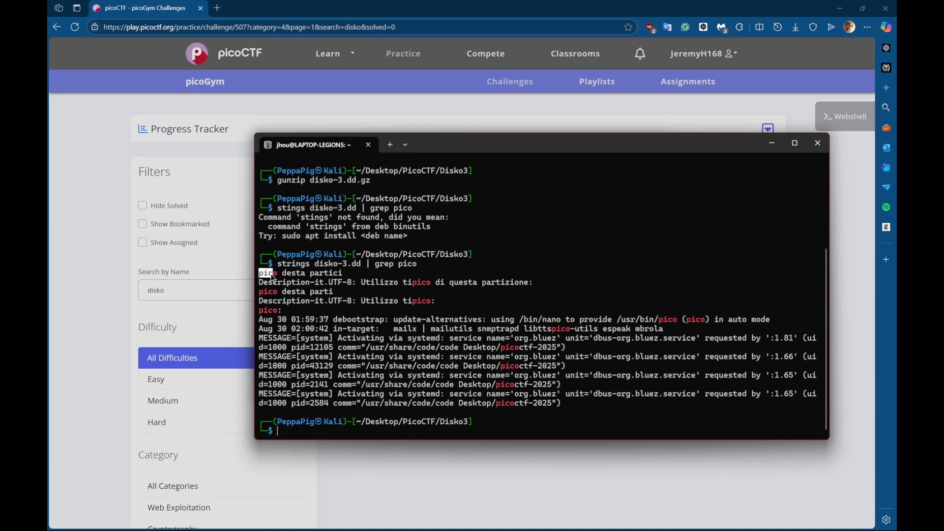
mouse_move(572, 381)
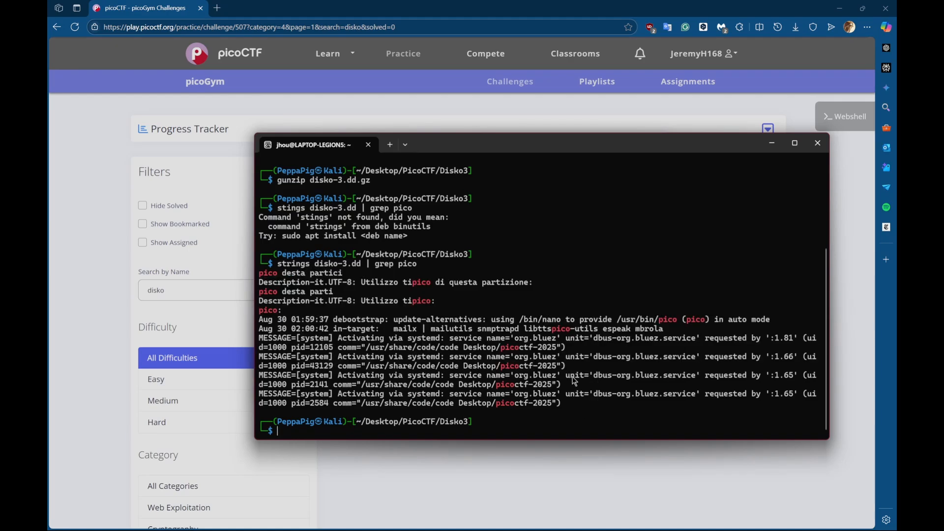
Run mmls on disko-3.dd, which shows no partitions, and begin an fls -r command.
text(mmls disko-3.dd)
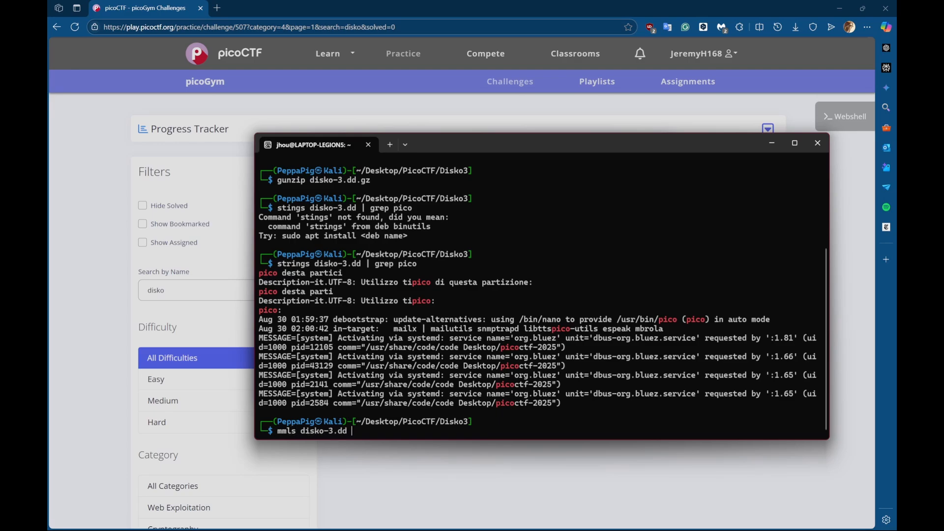
key(Return)
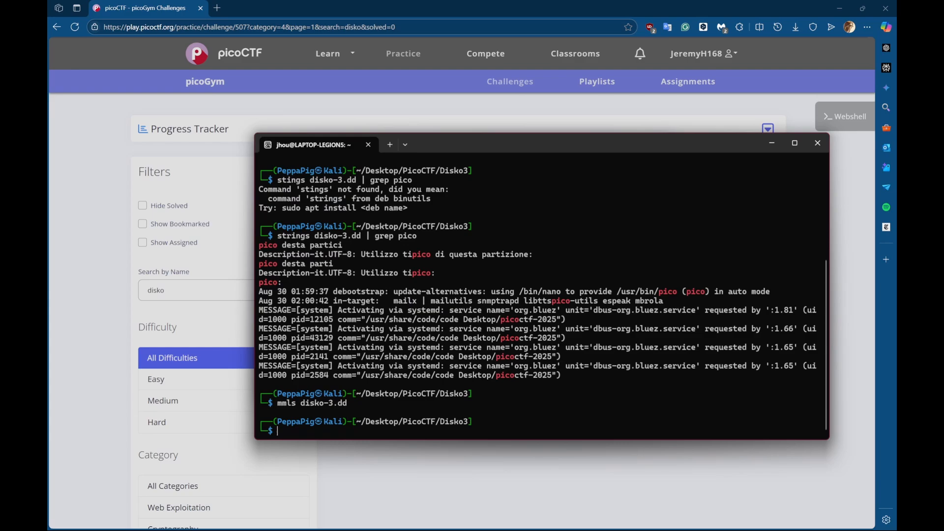
mouse_move(370, 404)
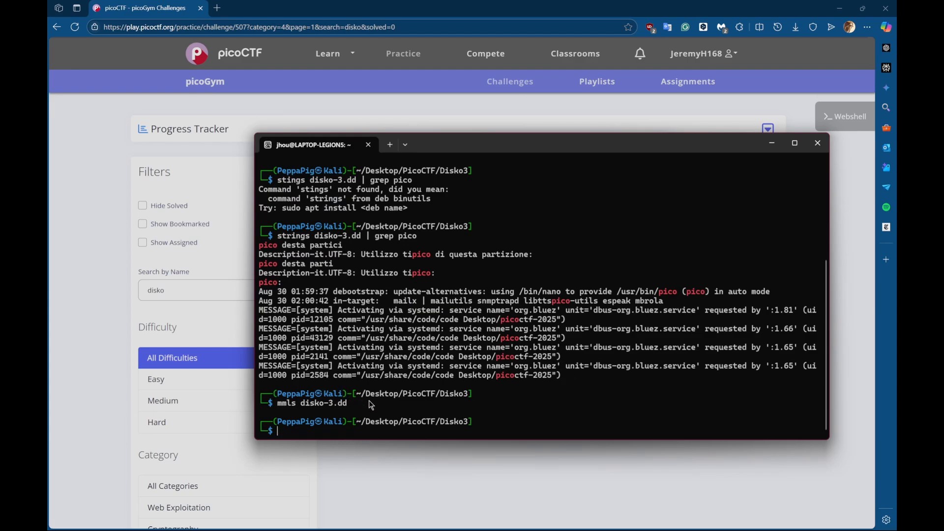
mouse_move(346, 388)
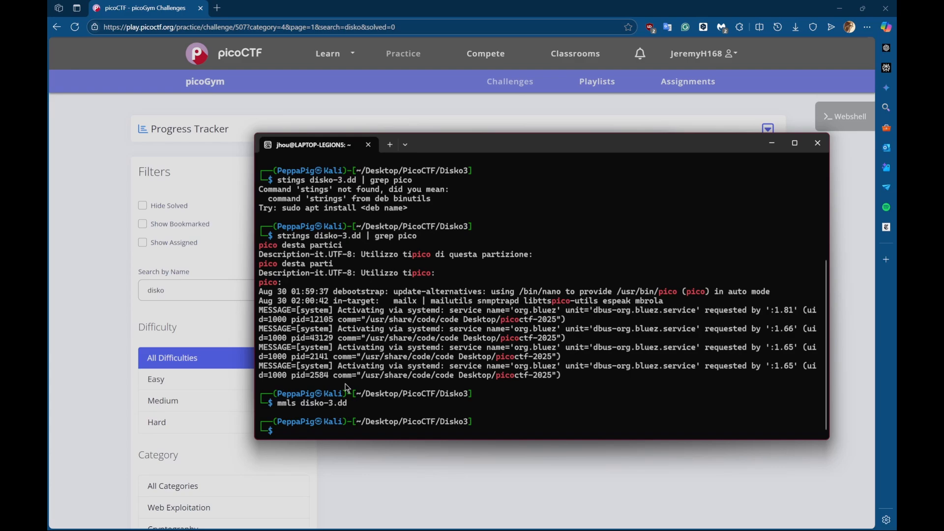
text(fls -r -p)
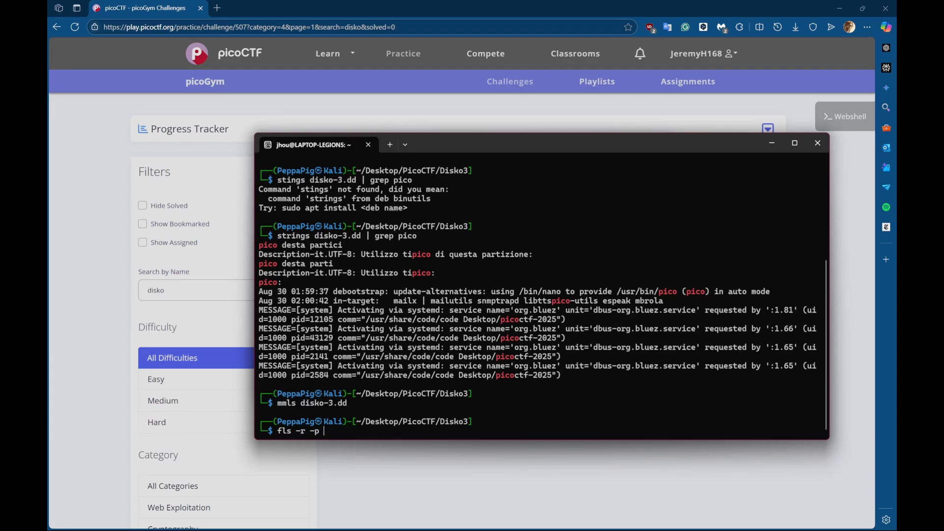
Run fls -r -p disko-3.dd and read through the listing to locate log/flag.gz at inode 522628.
text(disko-3.dd)
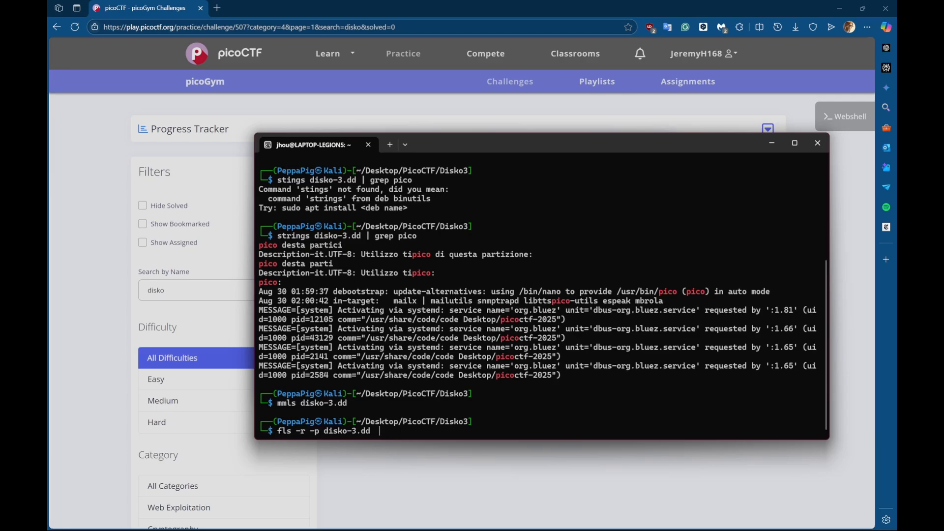
key(Return)
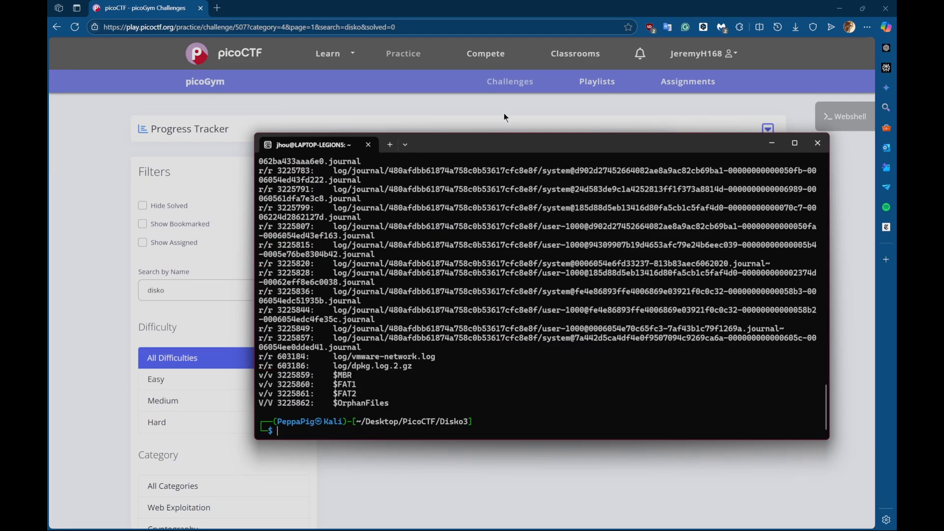
click(793, 143)
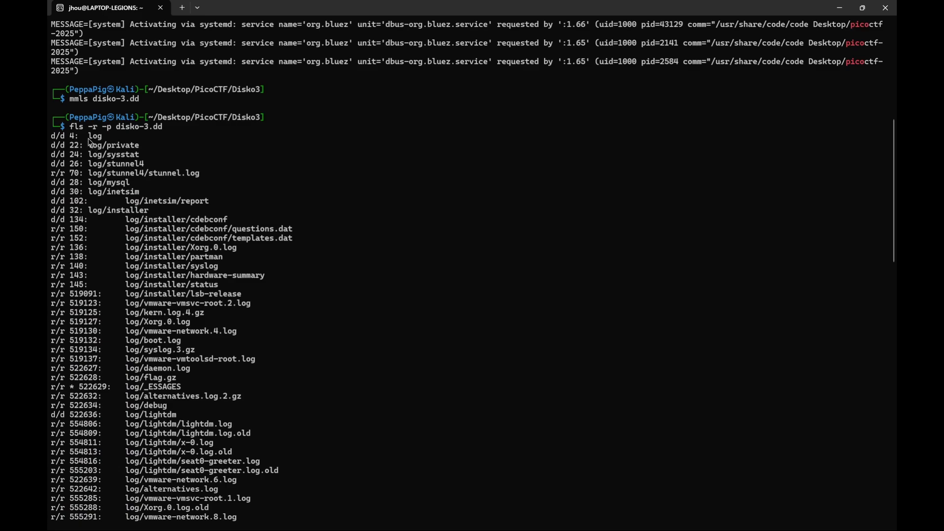
scroll(down, 3)
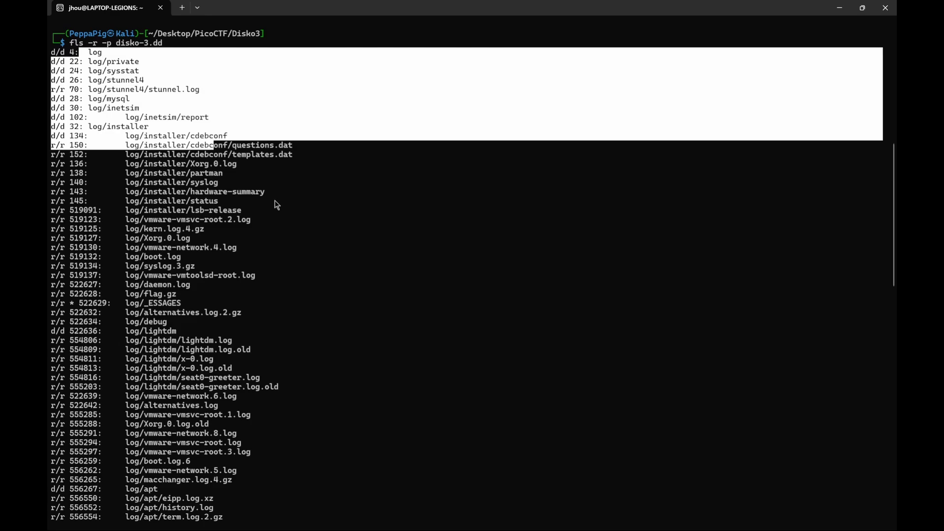
scroll(down, 3)
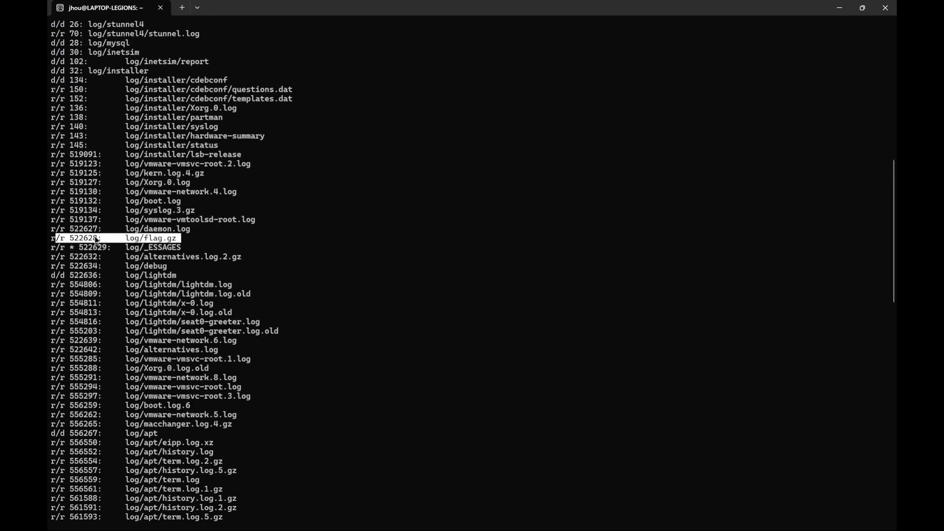
mouse_move(498, 82)
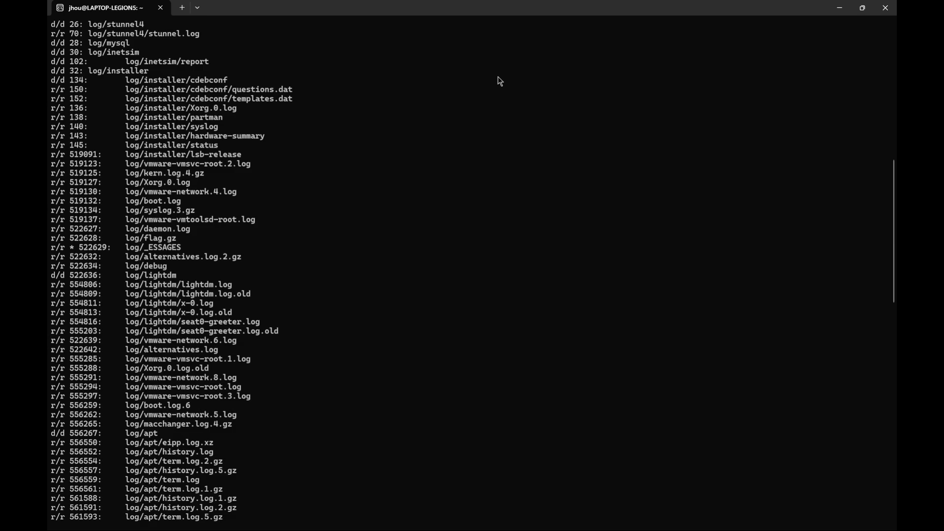
scroll(down, 3)
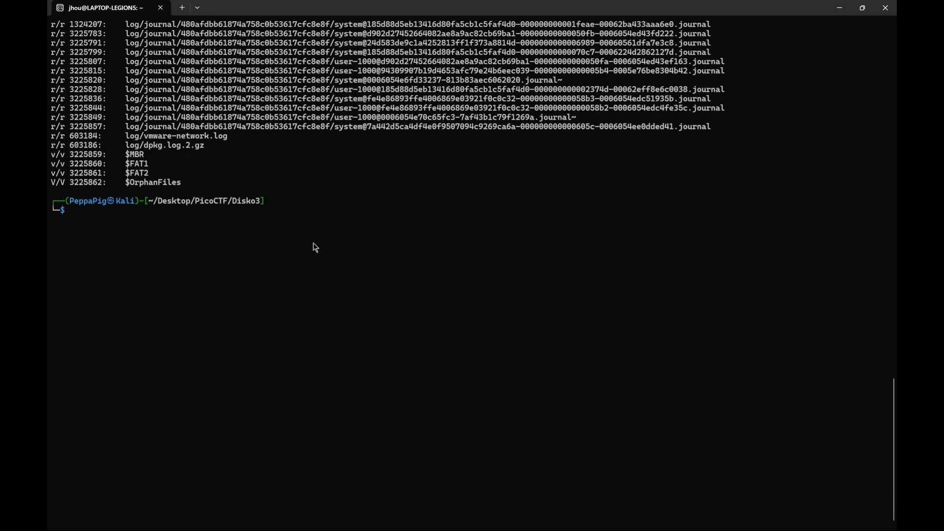
Extract inode 522628 from disko-3.dd into flag.gz with icat.
text(ic)
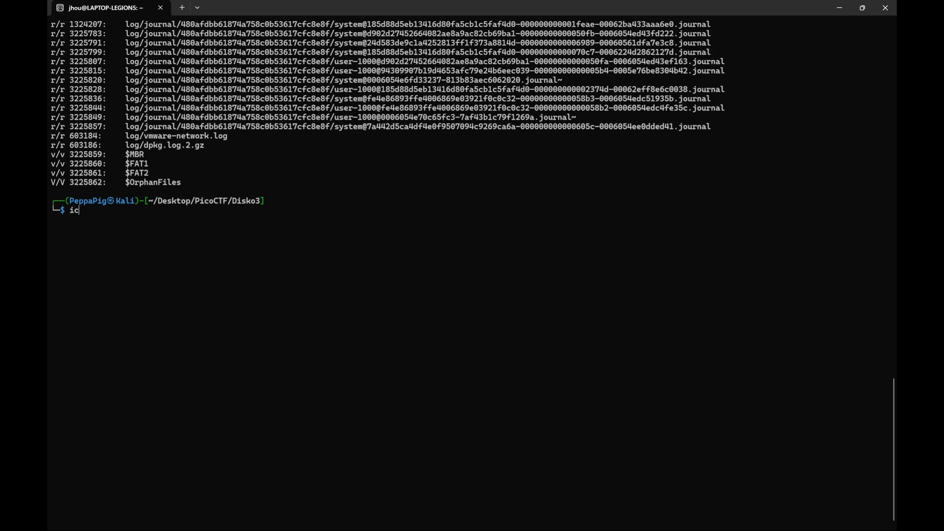
text(at)
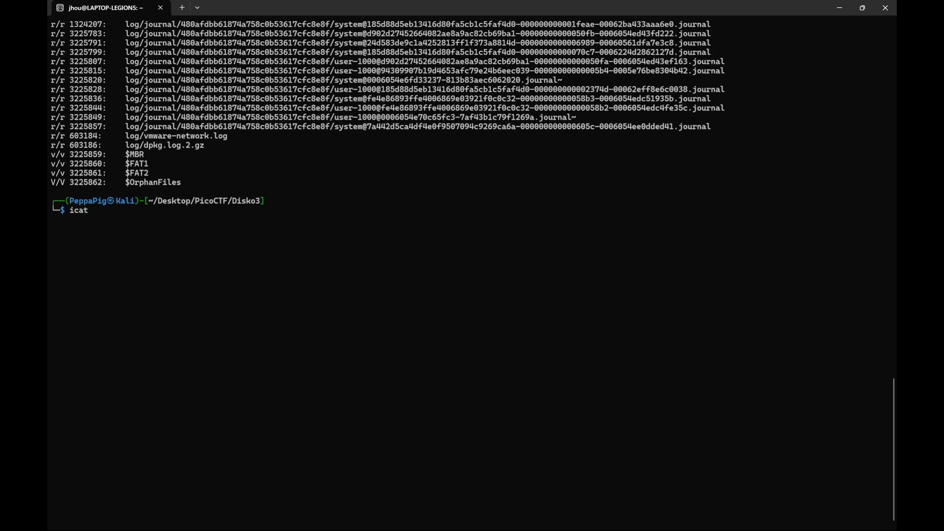
text(di)
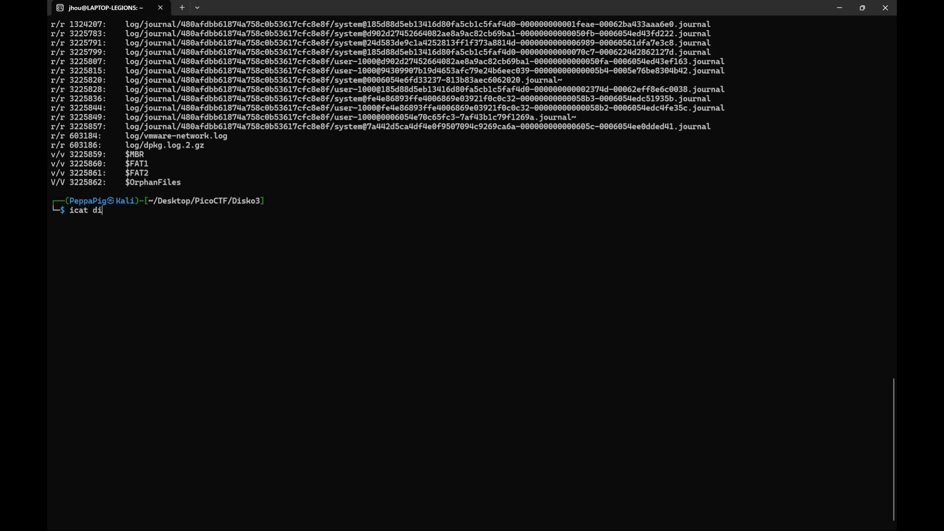
text(sko-3.dd)
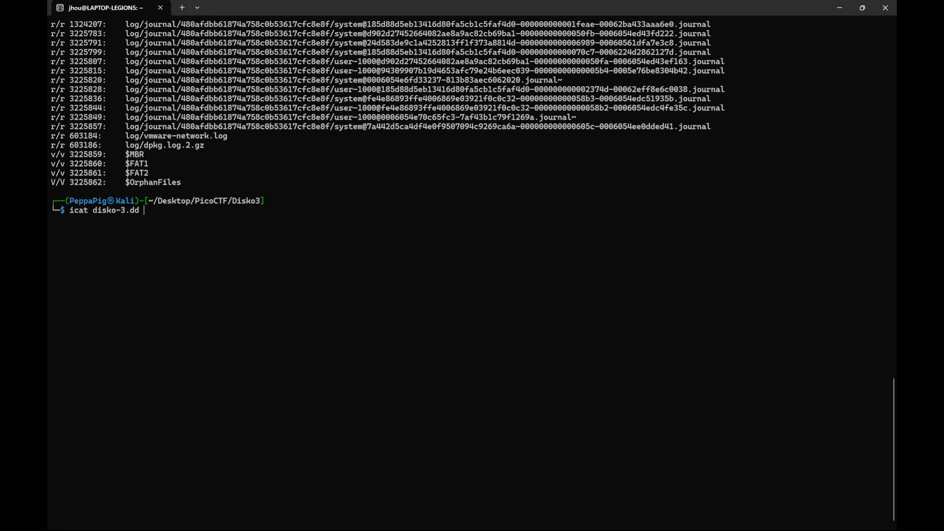
text(522628 >)
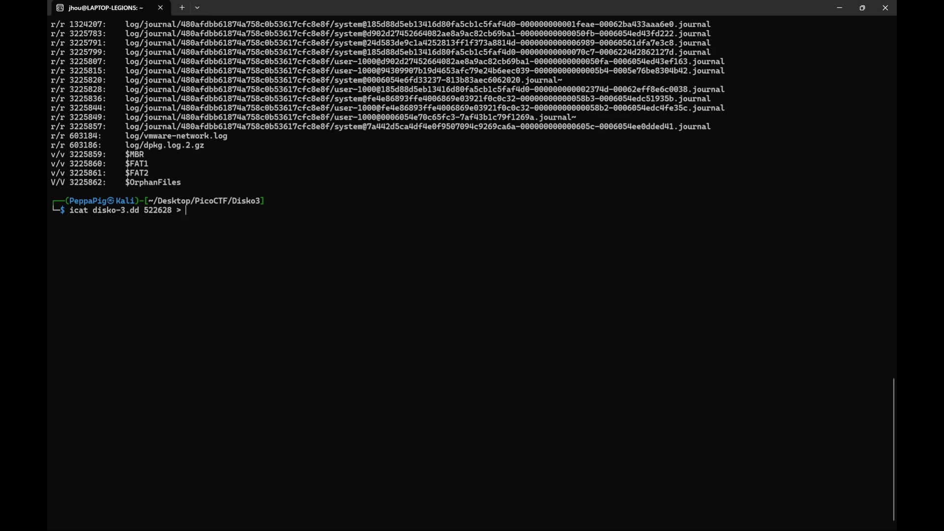
text(flag)
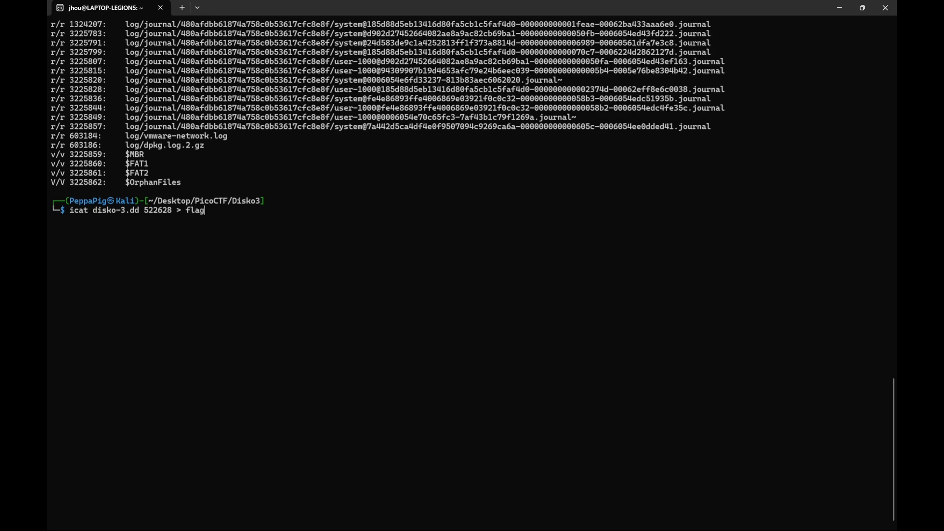
key(Return)
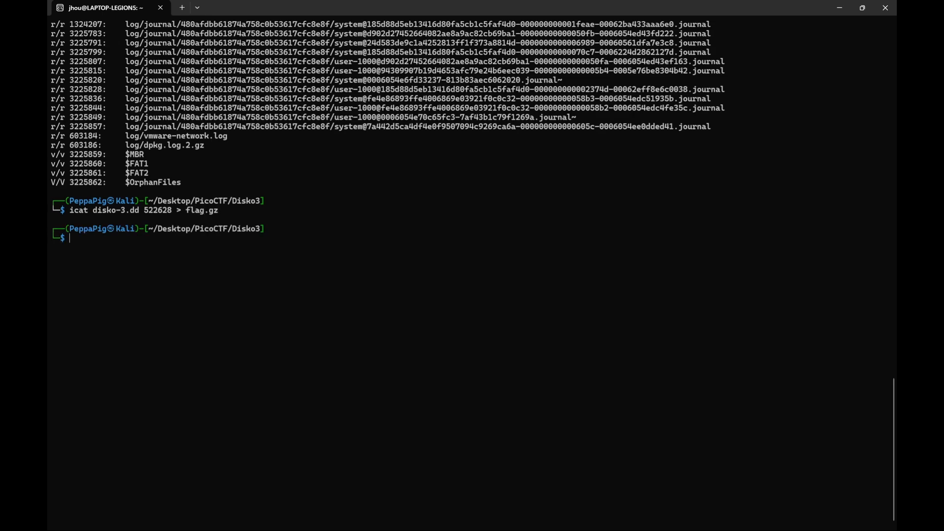
Gunzip flag.gz and cat flag to reveal picoCTF{n3v3r_z1p_2_h1d3_7e0a17da}.
text(ls)
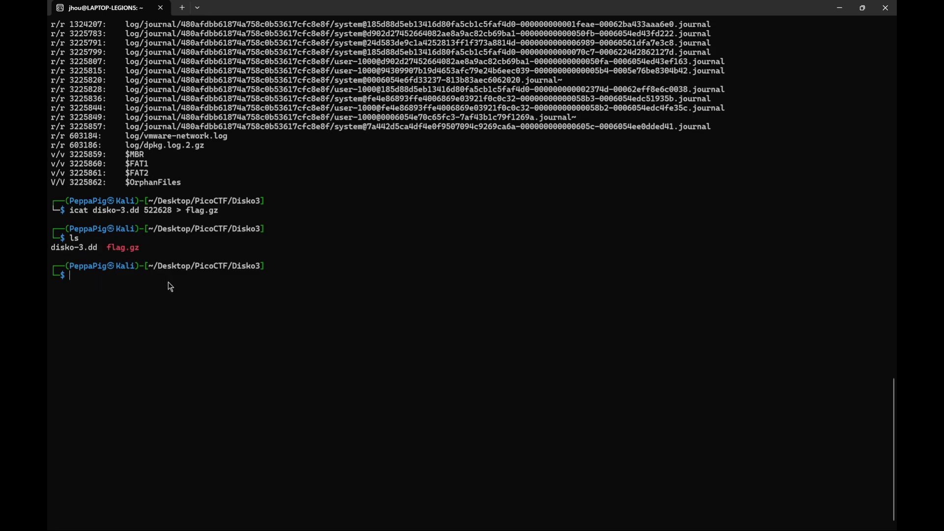
text(gunzip f)
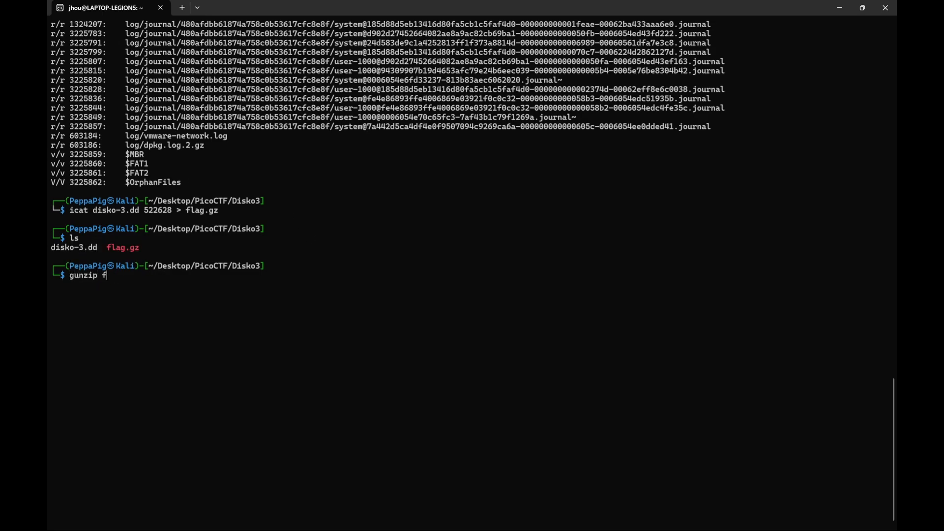
key(Return)
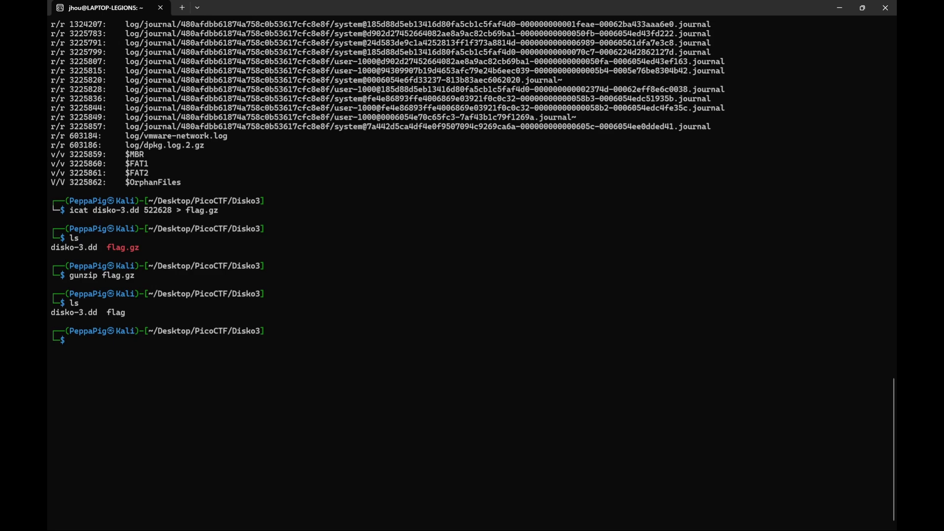
text(c)
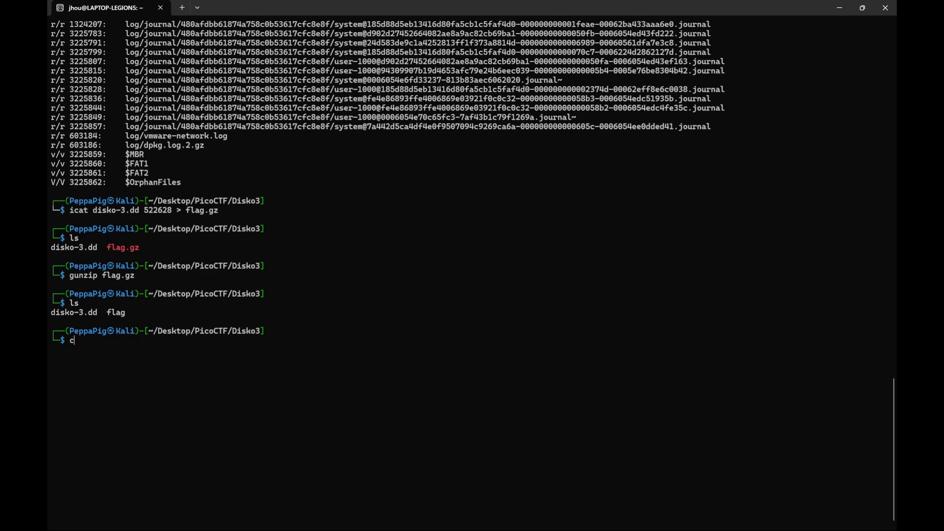
key(Return)
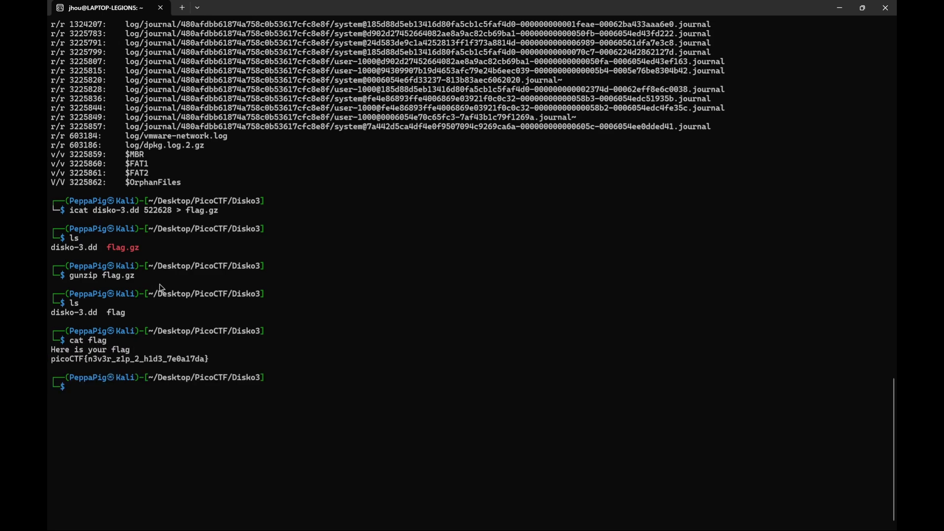
mouse_move(155, 392)
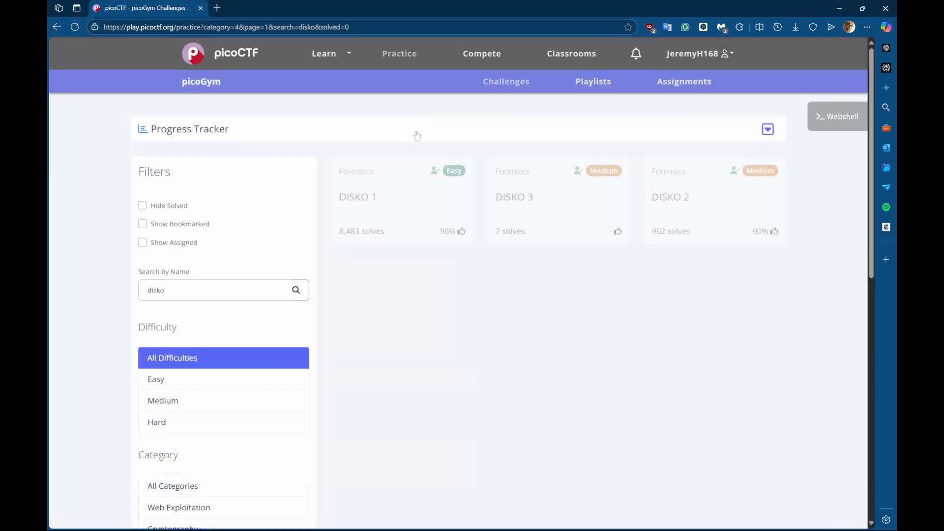
mouse_move(619, 180)
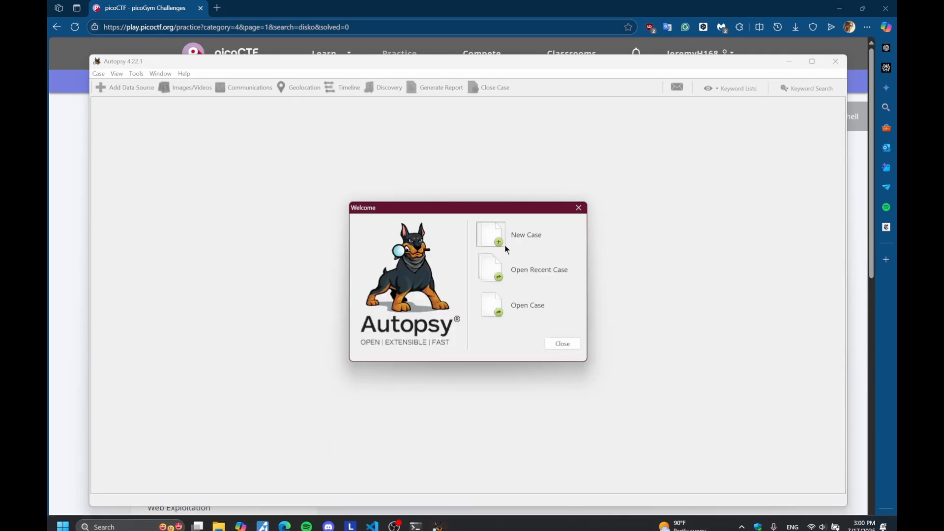
Create a new Autopsy case named Disko3, accepting the default optional details.
click(525, 235)
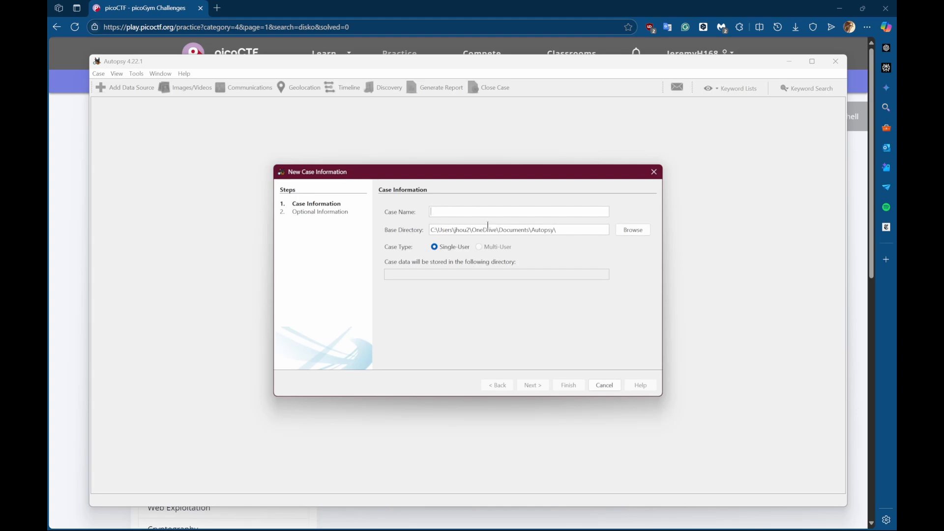
text(Disk)
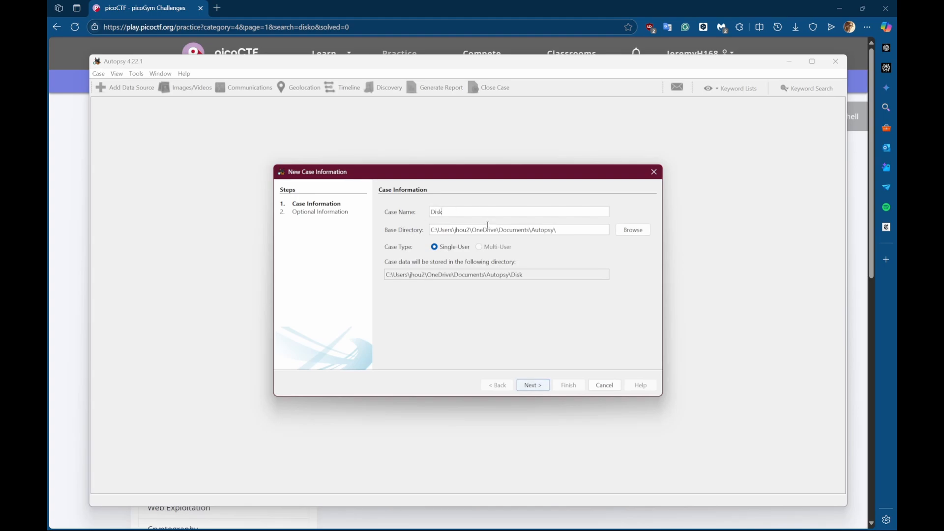
text(o3)
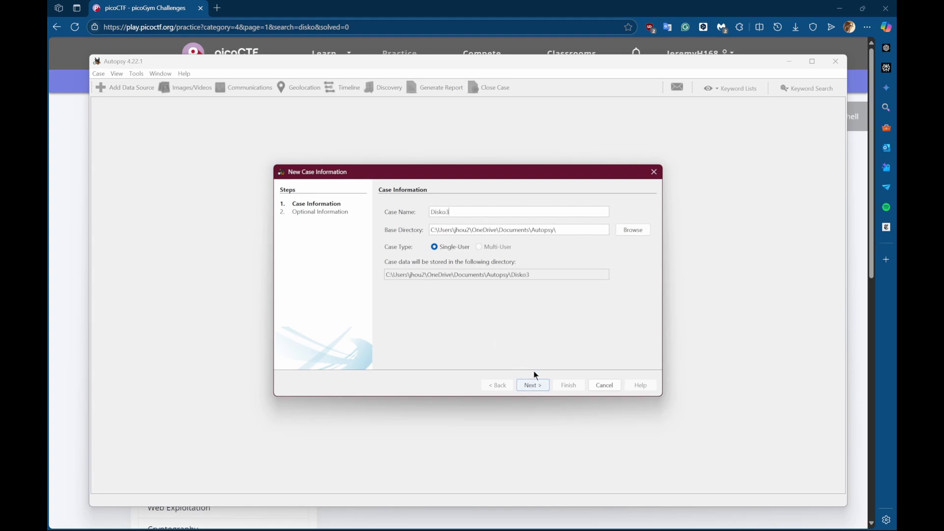
mouse_move(343, 161)
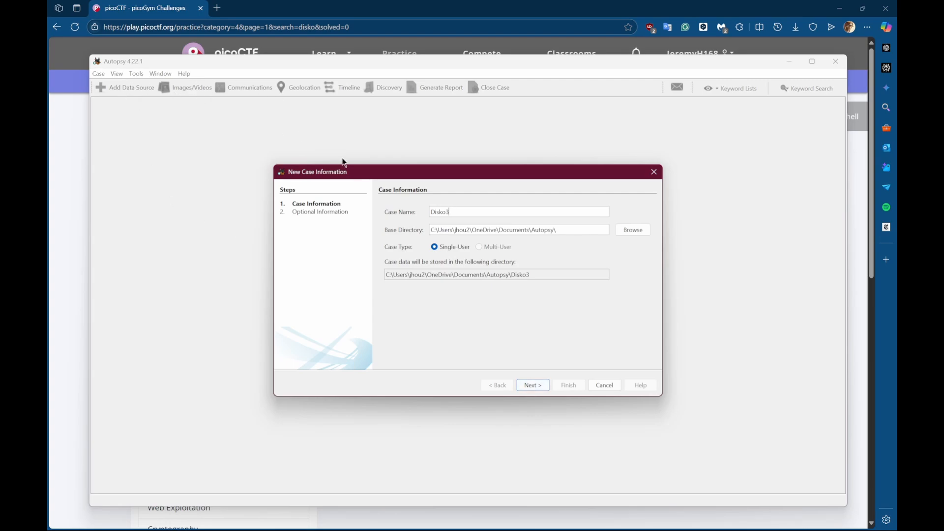
mouse_move(532, 385)
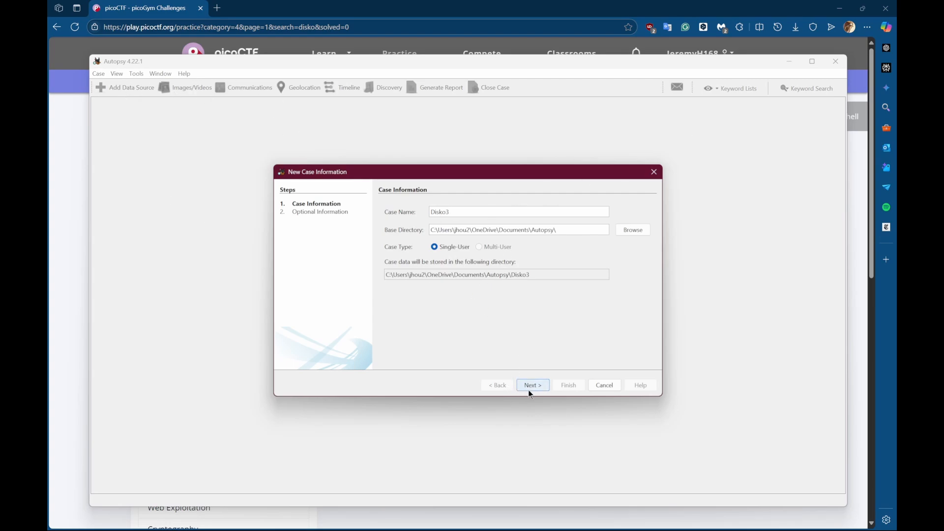
mouse_move(438, 177)
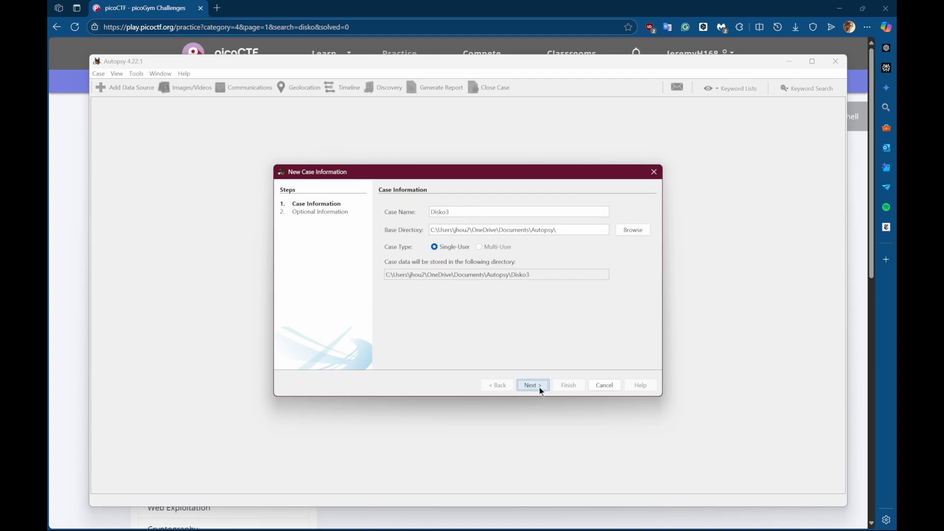
click(531, 385)
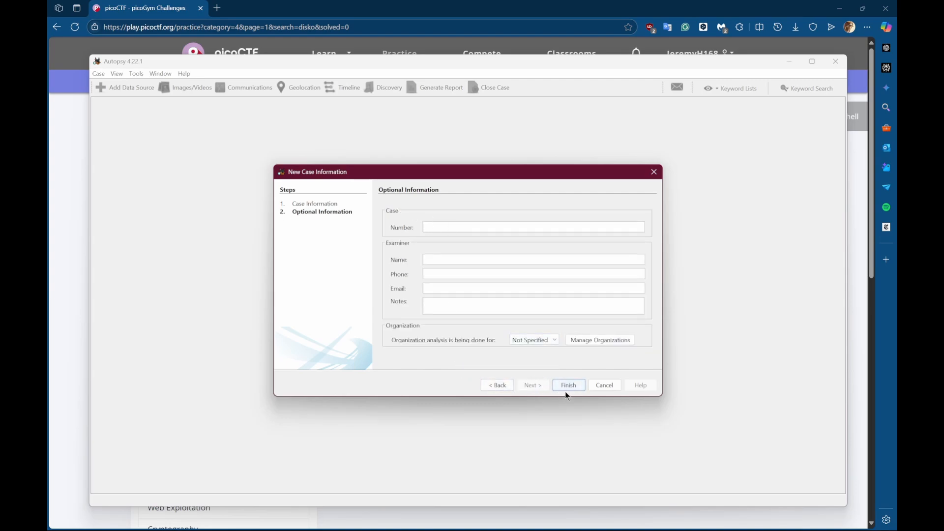
click(568, 384)
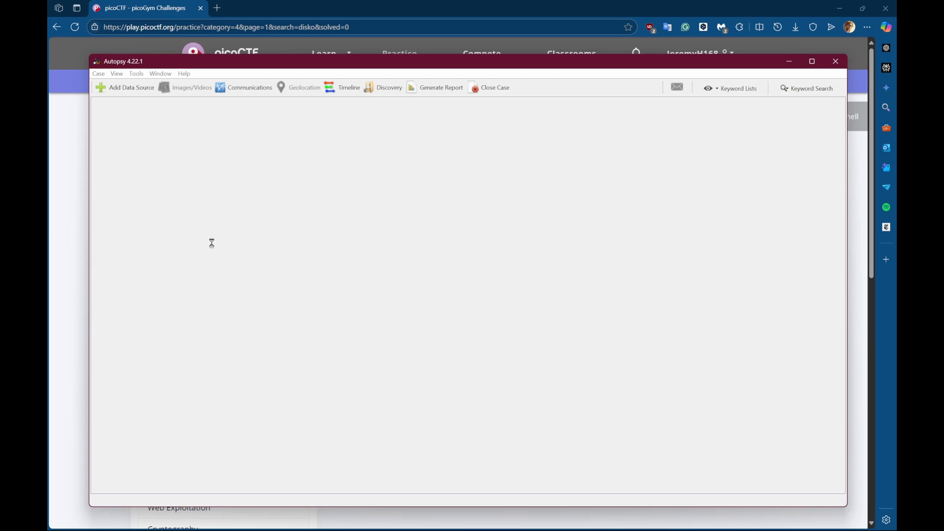
mouse_move(621, 179)
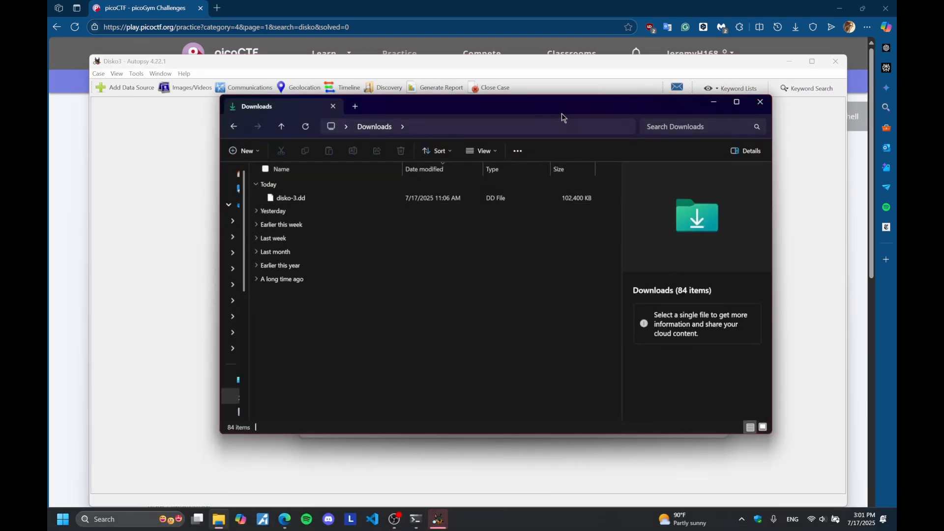
Copy the full path of disko-3.dd from the Downloads folder.
click(290, 198)
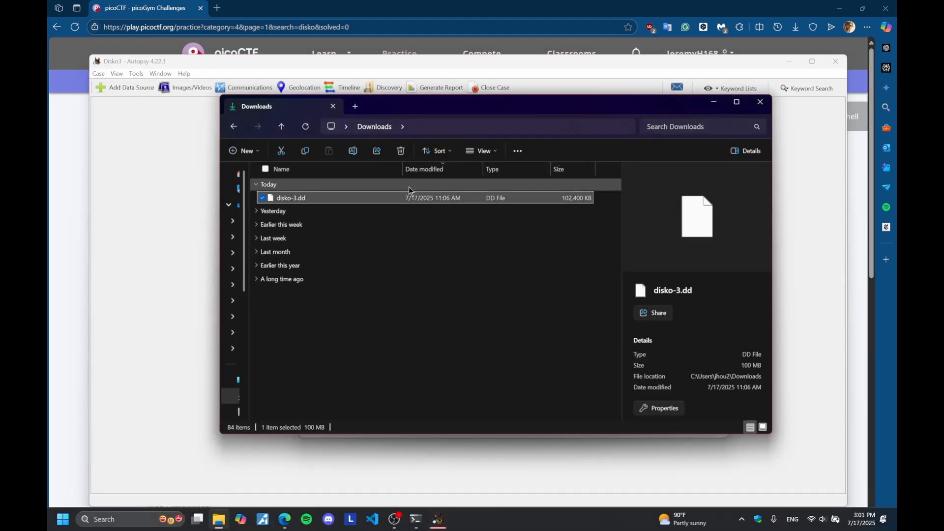
right_click(291, 197)
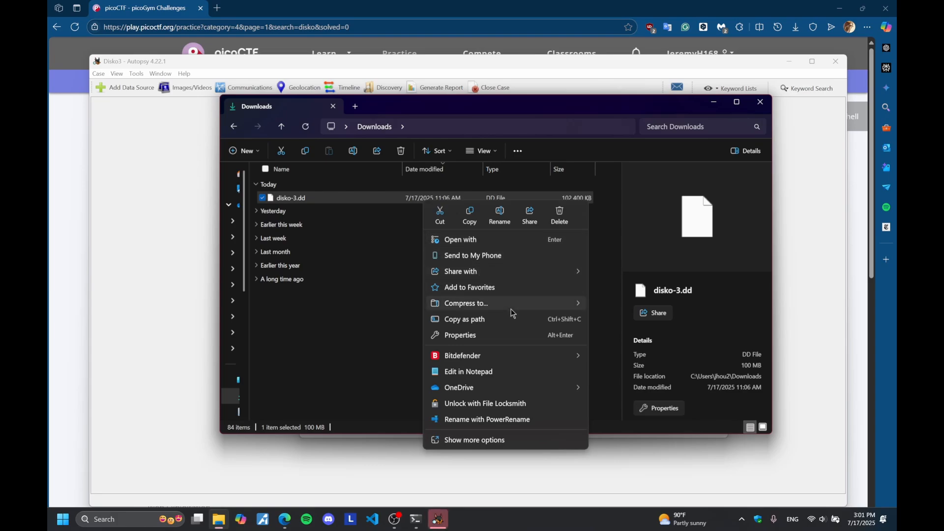
mouse_move(486, 322)
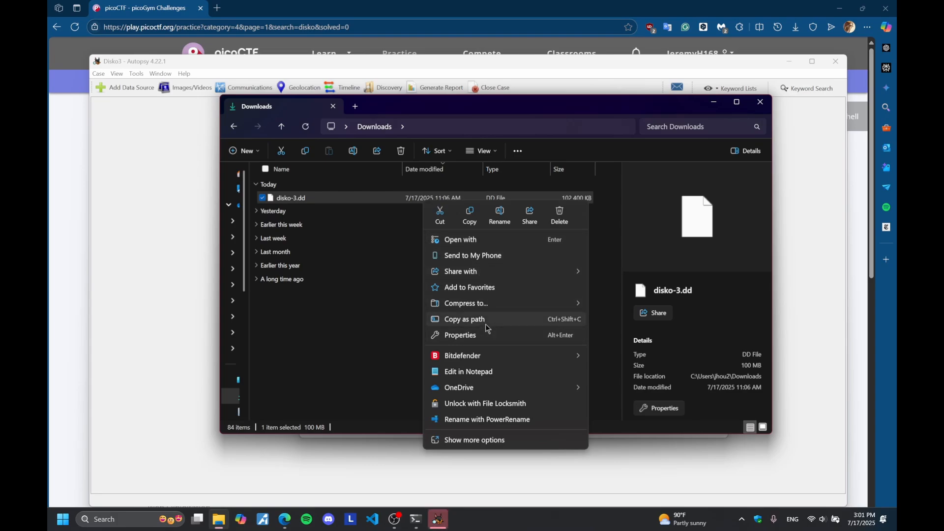
click(130, 87)
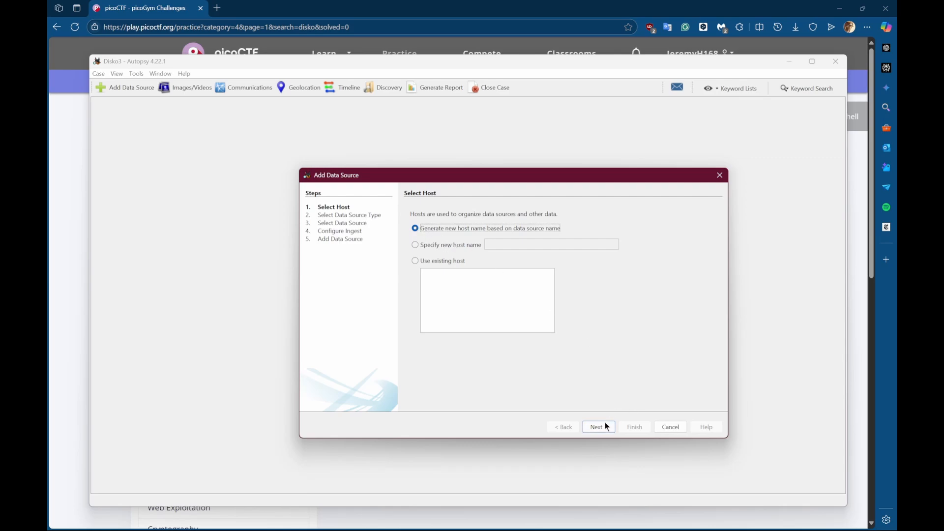
Add disko-3.dd as the data source with the default host name and ingest modules, then finish the wizard.
click(596, 426)
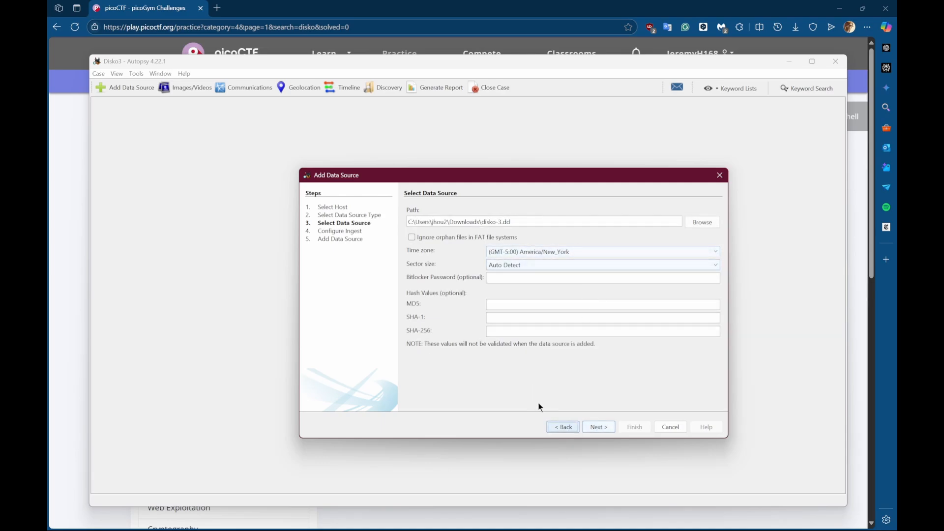
click(598, 427)
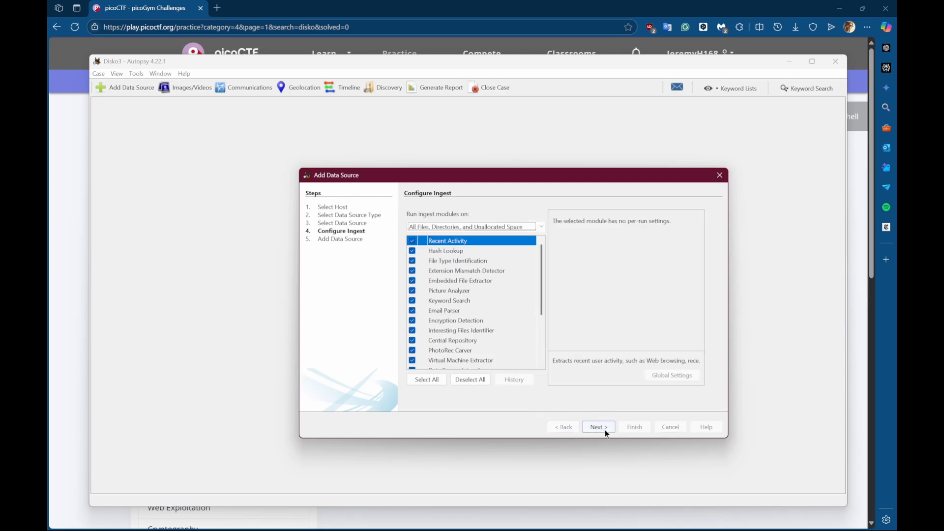
click(596, 426)
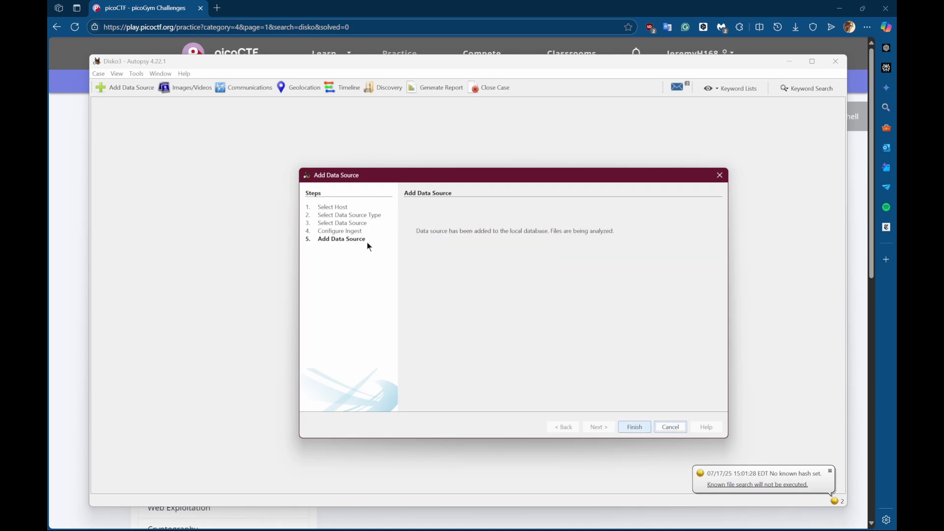
click(633, 426)
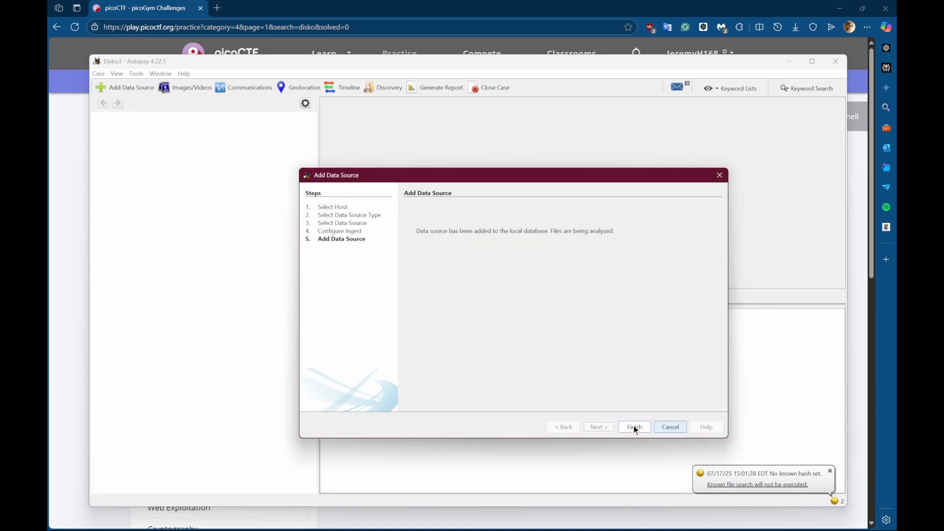
click(633, 426)
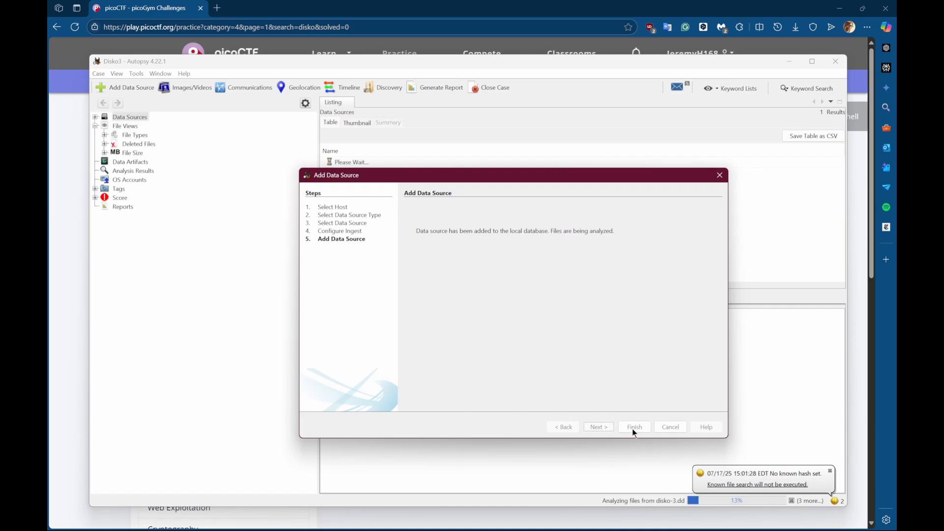
Expand Data Sources to the disko-3.dd image and list its log folder's 49 entries.
click(633, 425)
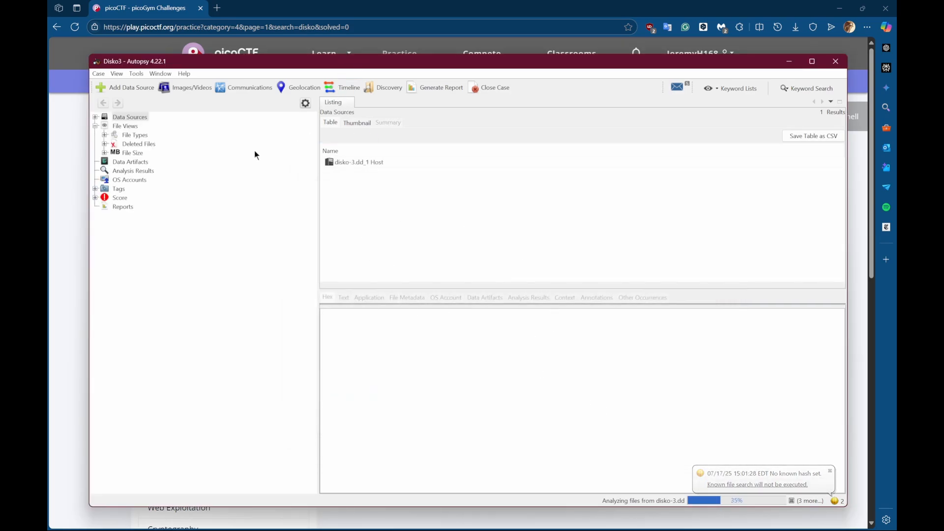
click(357, 162)
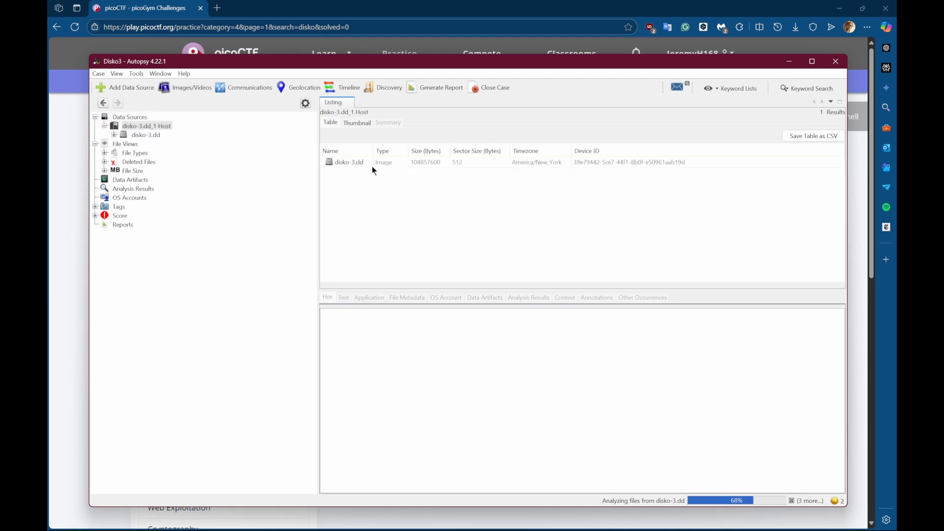
click(347, 162)
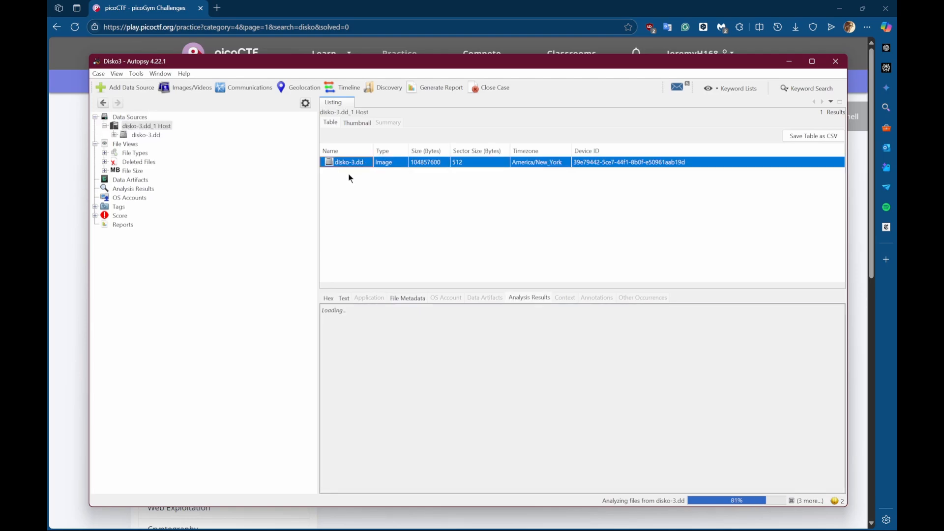
double_click(146, 135)
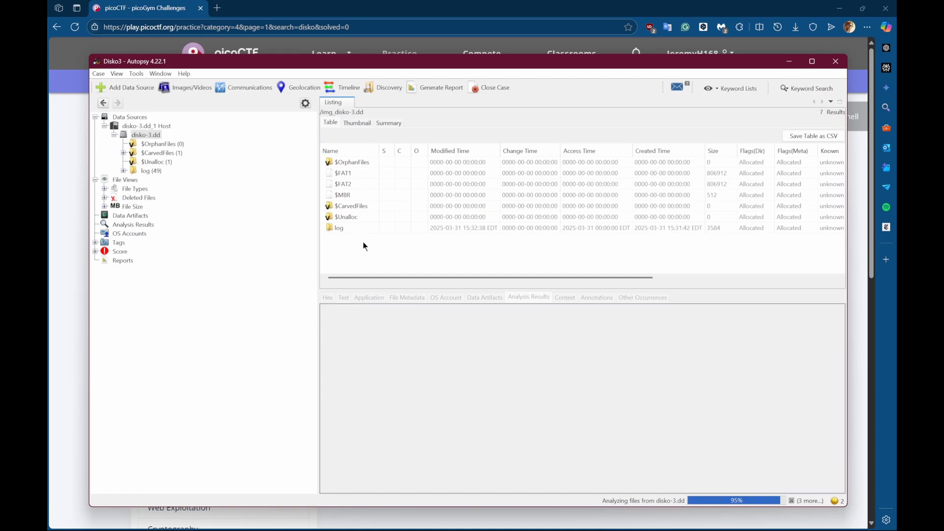
mouse_move(361, 233)
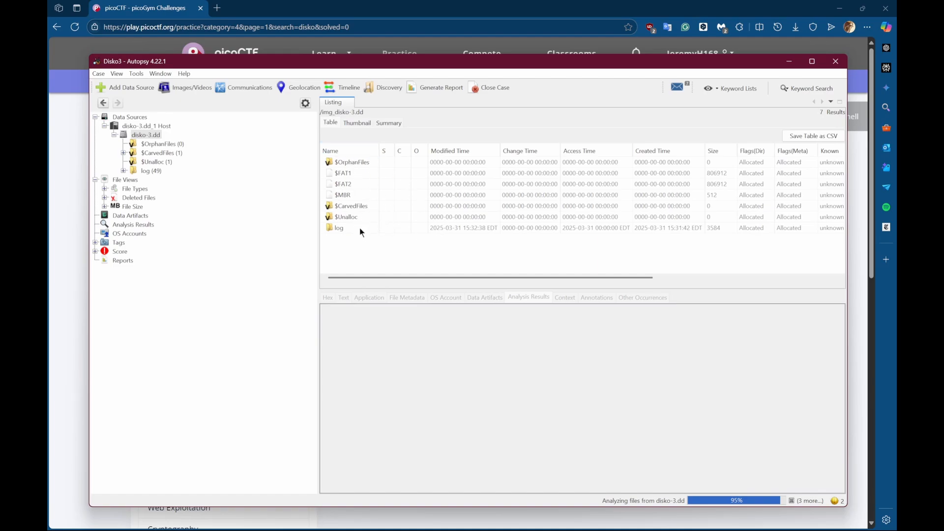
click(339, 227)
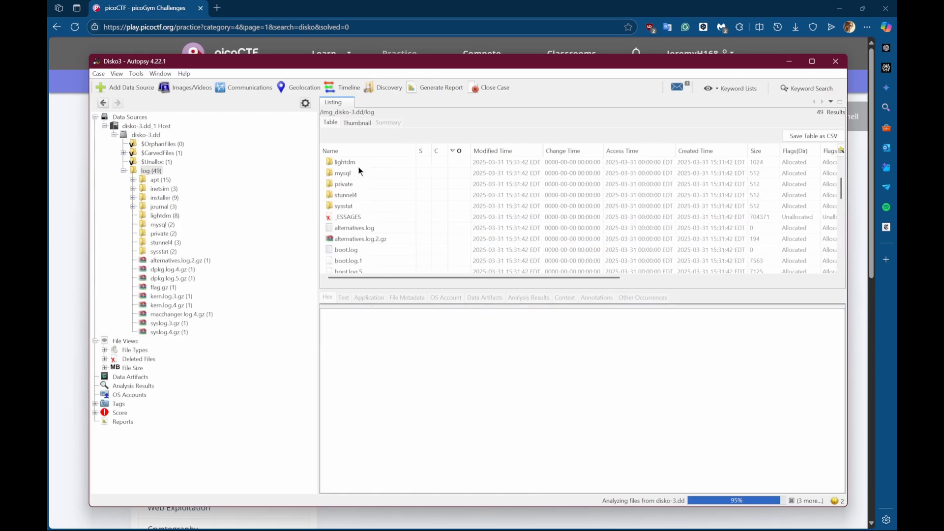
click(811, 61)
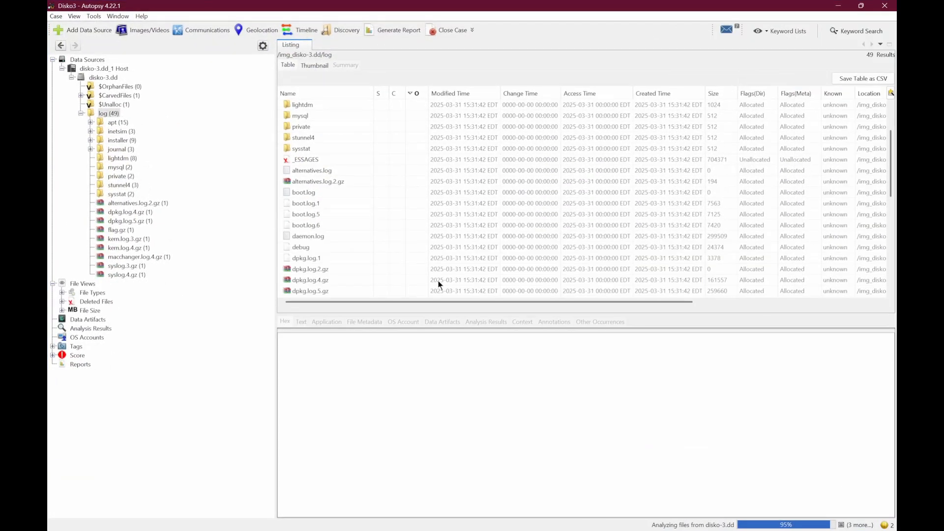
mouse_move(441, 343)
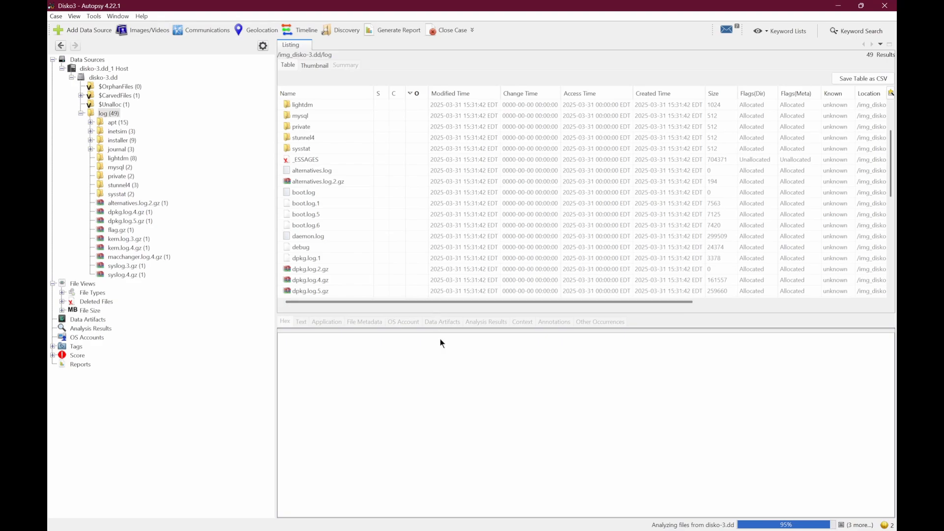
Browse the log folder entries and select the flag.gz archive.
click(303, 105)
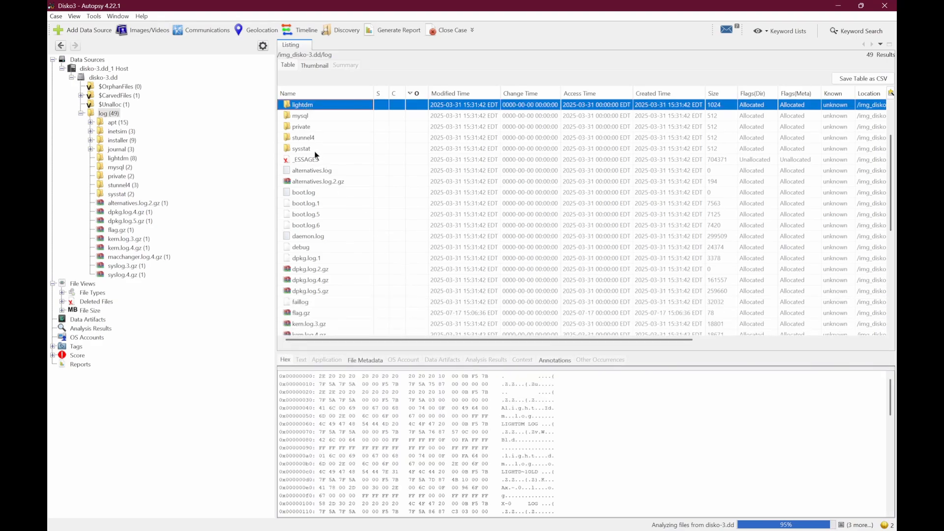
click(309, 268)
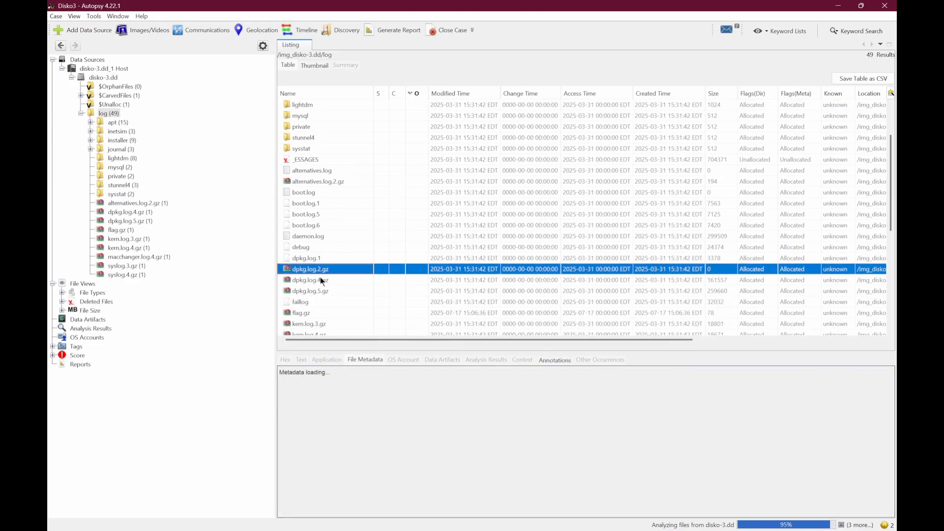
click(301, 181)
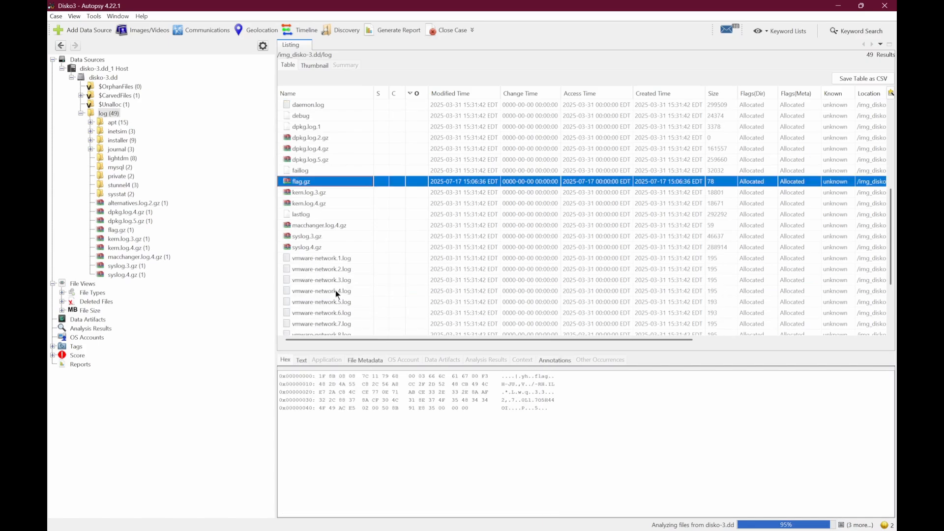
mouse_move(376, 194)
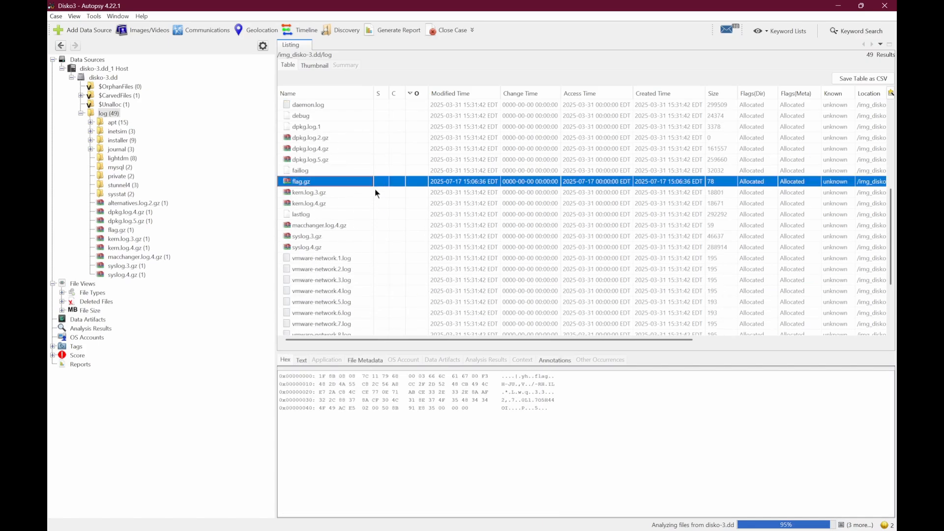
click(285, 360)
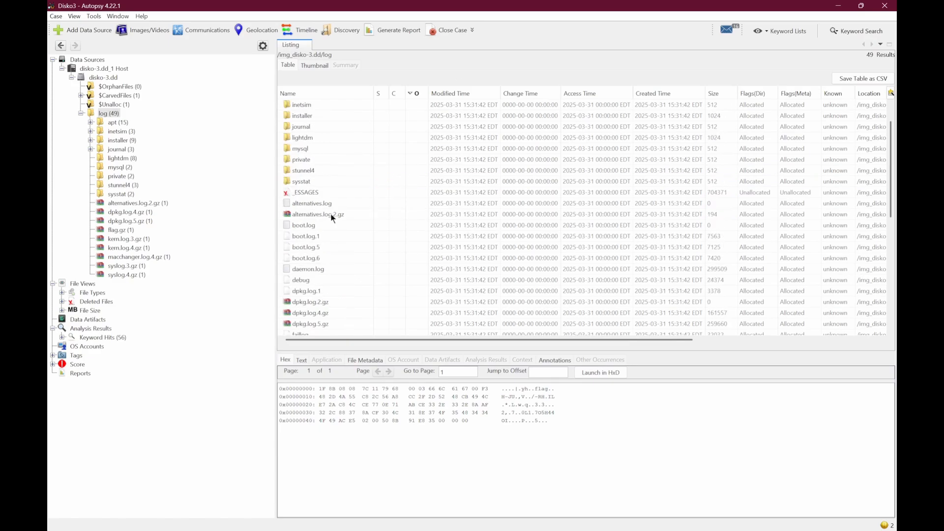
View the flag file inside flag.gz, whose extracted text reads picoCTF{n3v3r_z1p_2_h1d3_7e0a17da}.
click(120, 229)
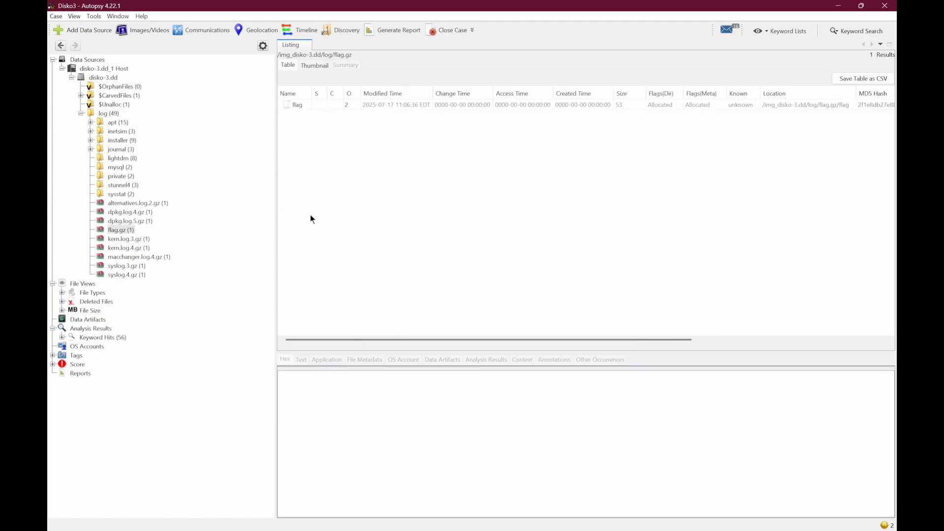
click(297, 104)
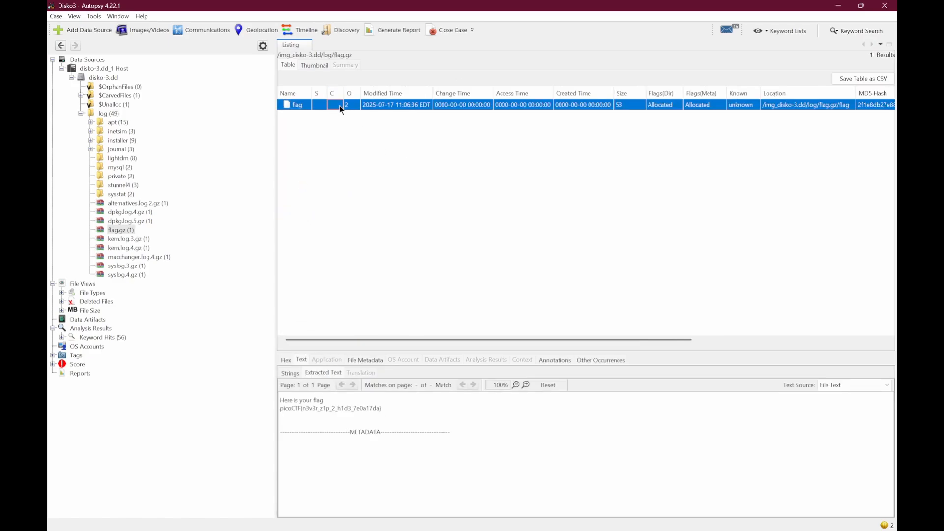
mouse_move(381, 405)
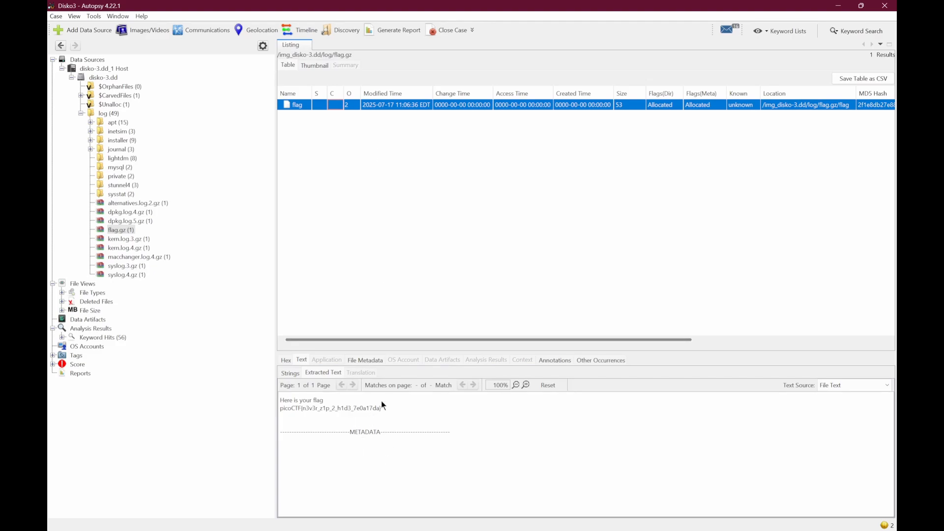
double_click(330, 407)
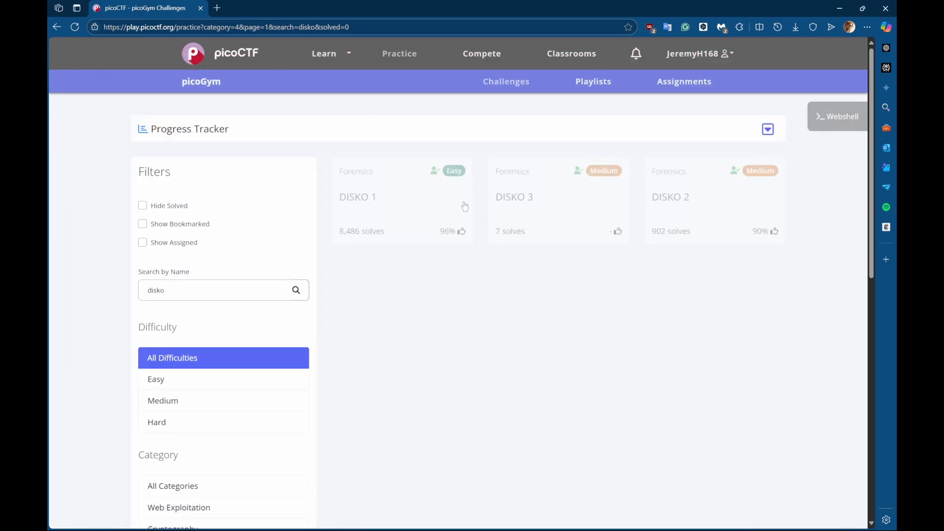
Open the DISKO 3 challenge dialog from the picoGym challenge list.
click(513, 197)
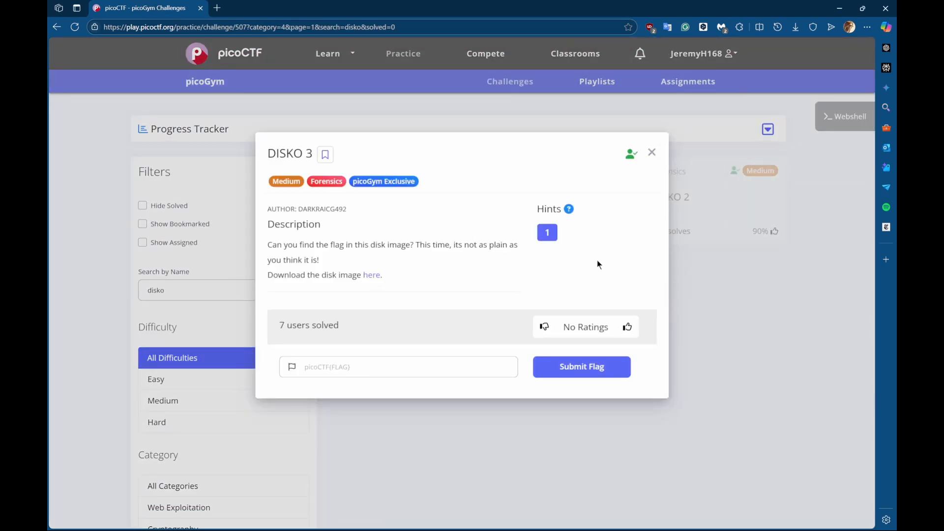
mouse_move(497, 356)
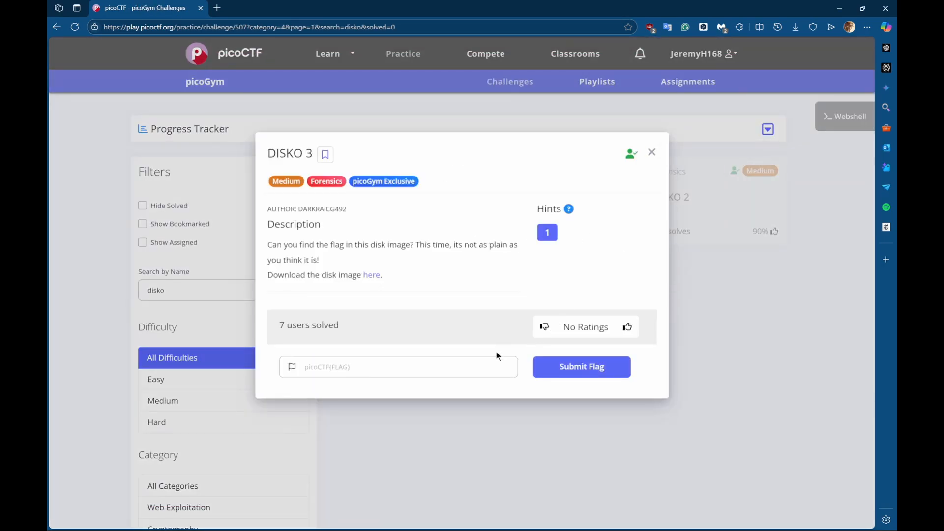
mouse_move(520, 317)
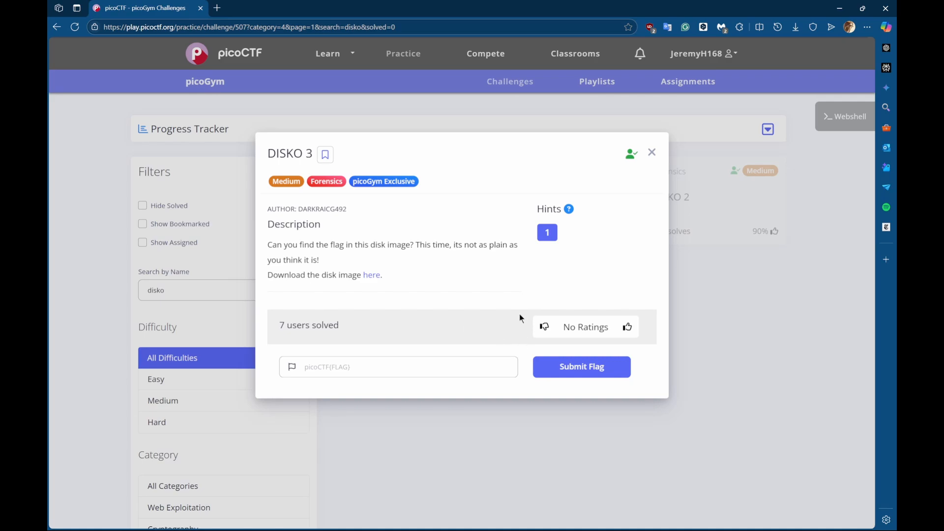
mouse_move(510, 351)
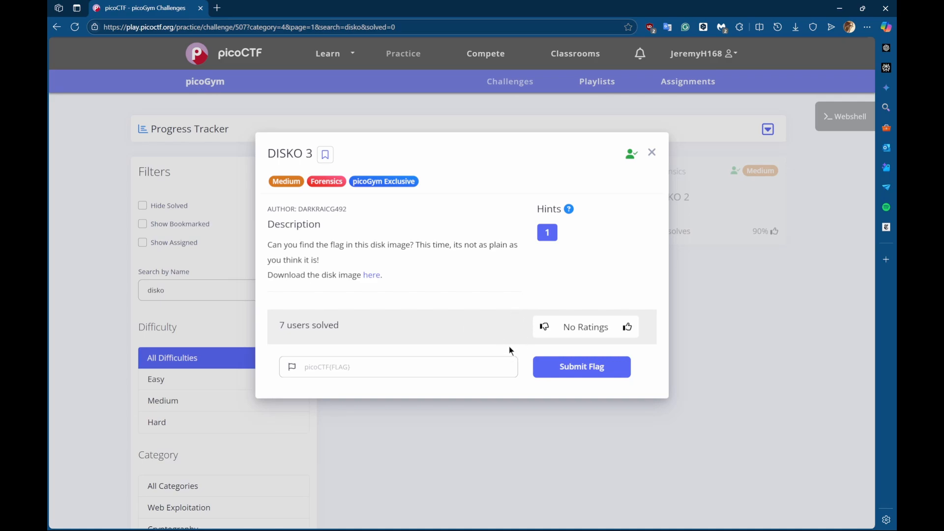
mouse_move(544, 327)
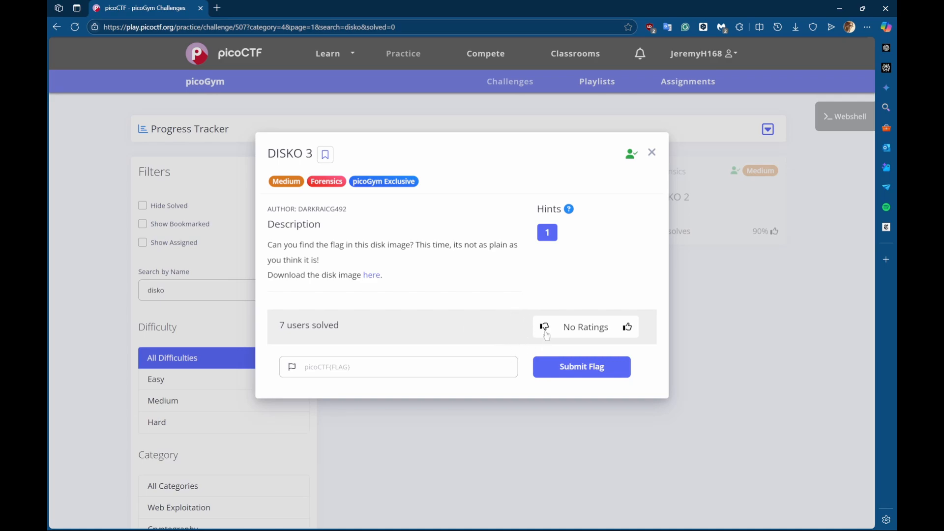
mouse_move(566, 258)
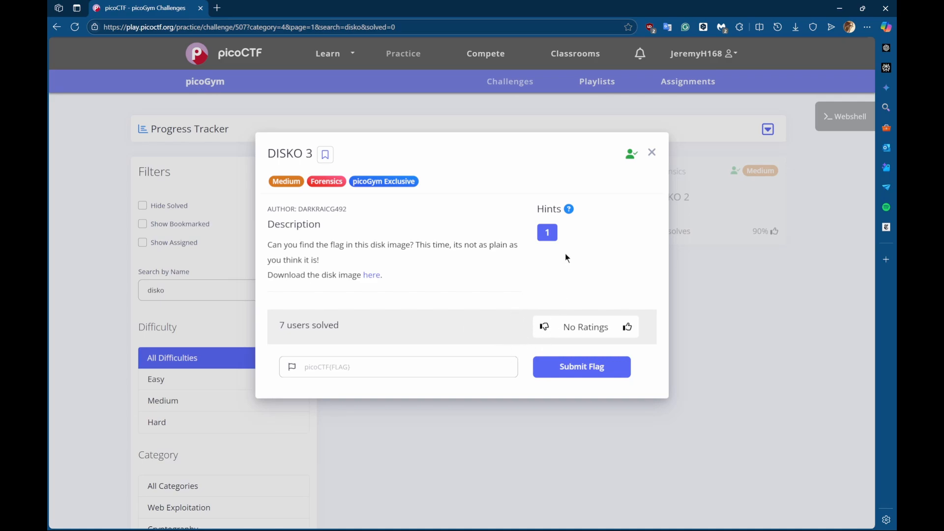